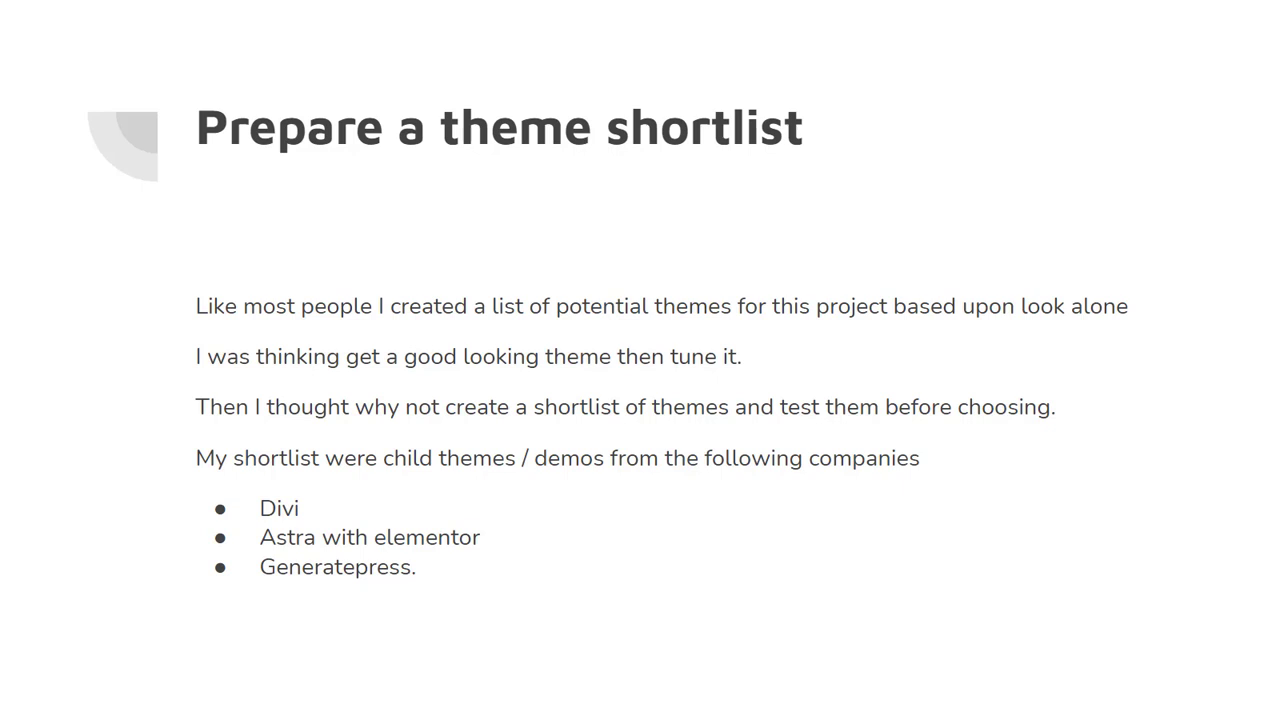
Browse an earlier theme demo tab, scrolling down through its sections.
click(292, 12)
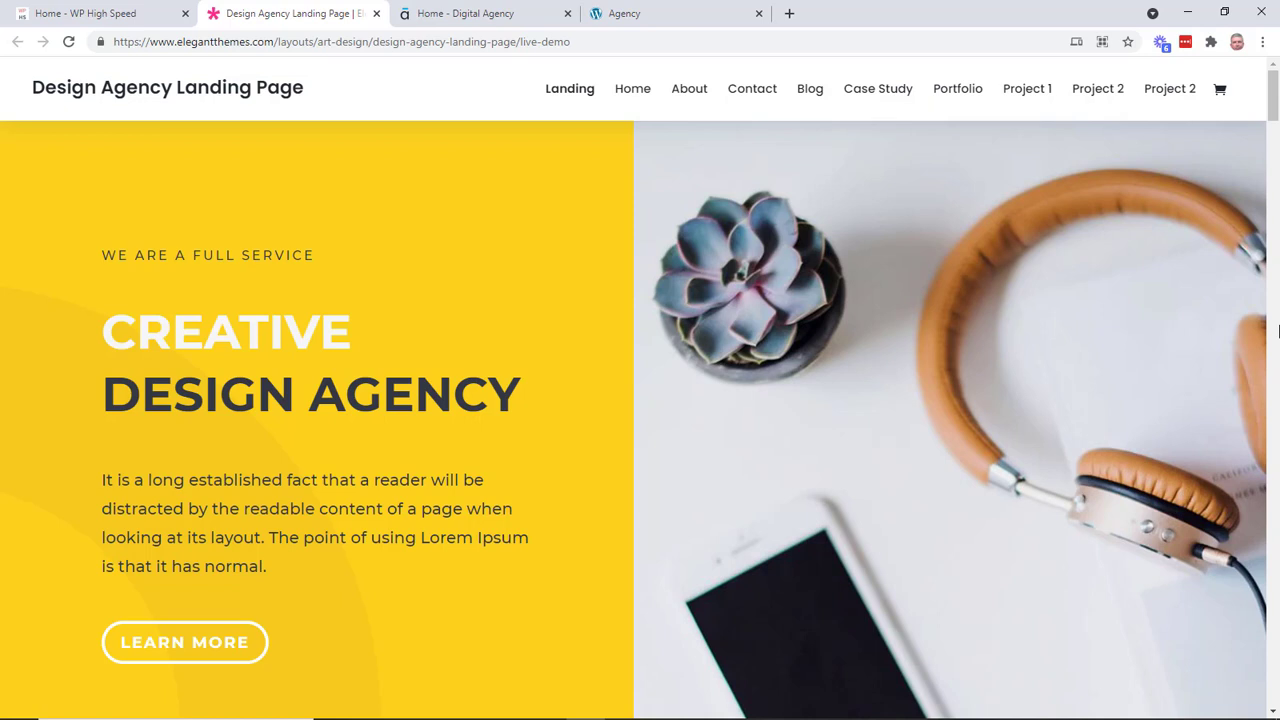
mouse_move(656, 384)
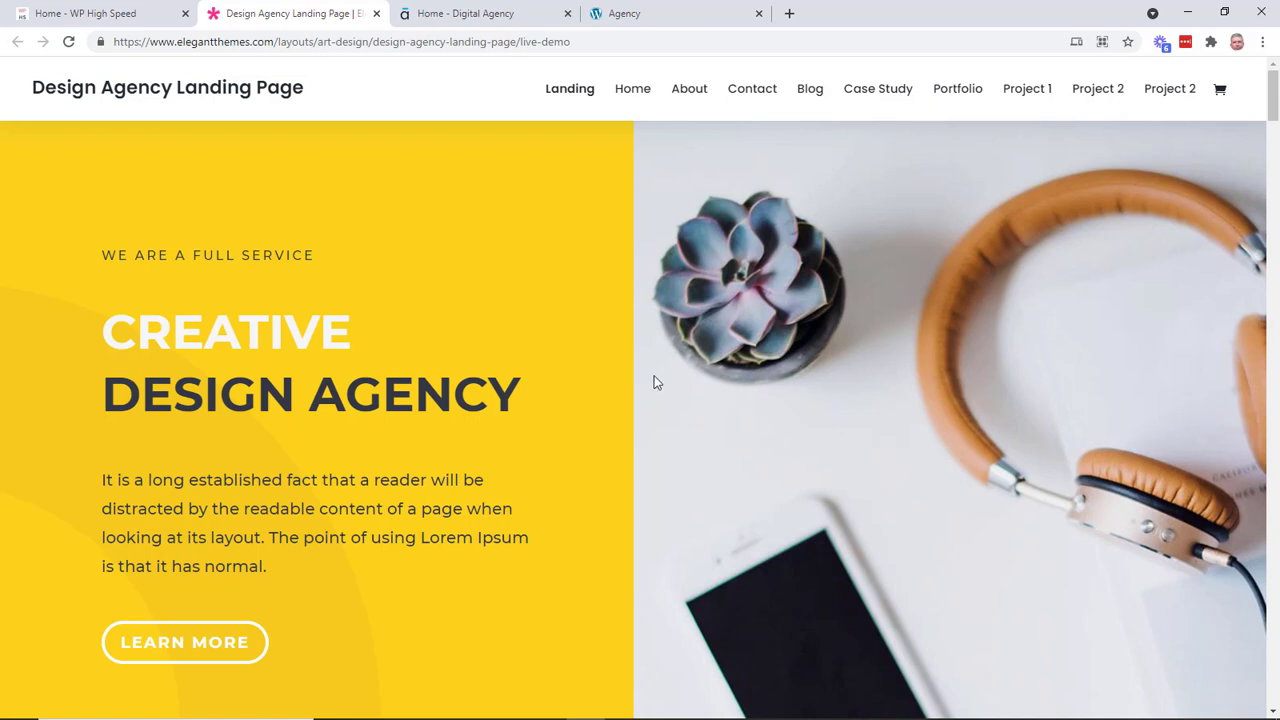
scroll(down, 3)
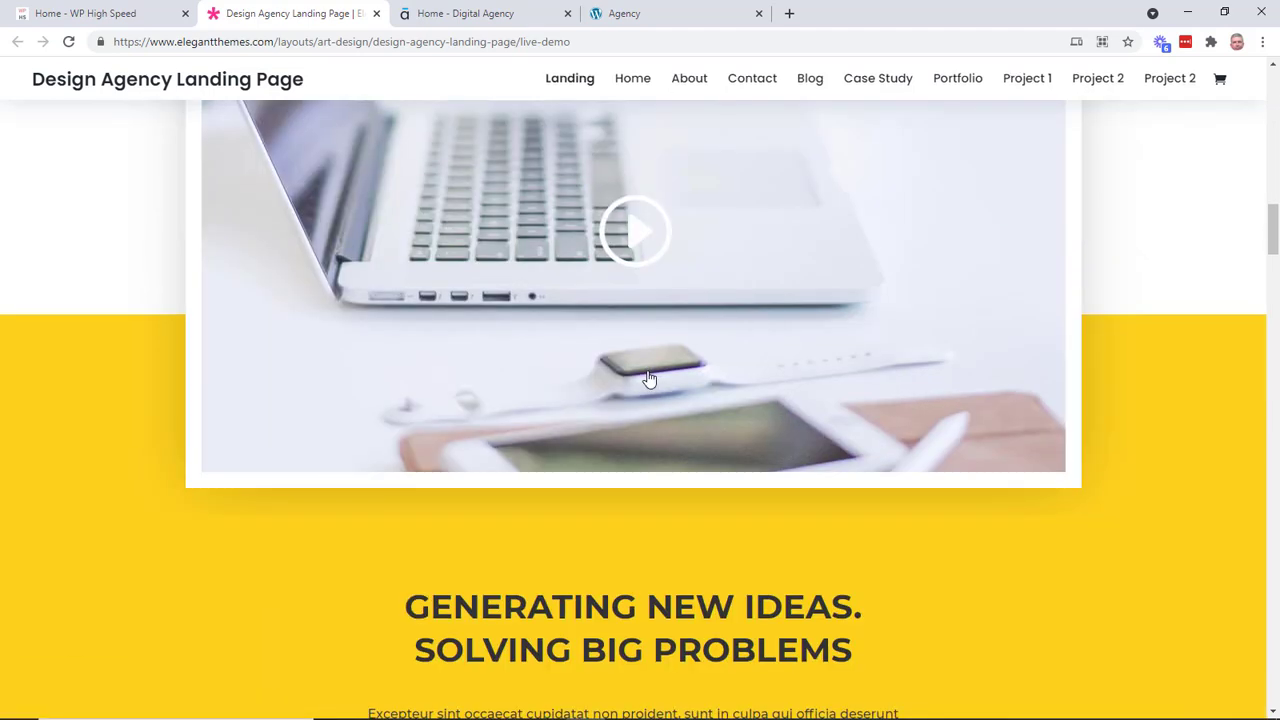
scroll(down, 3)
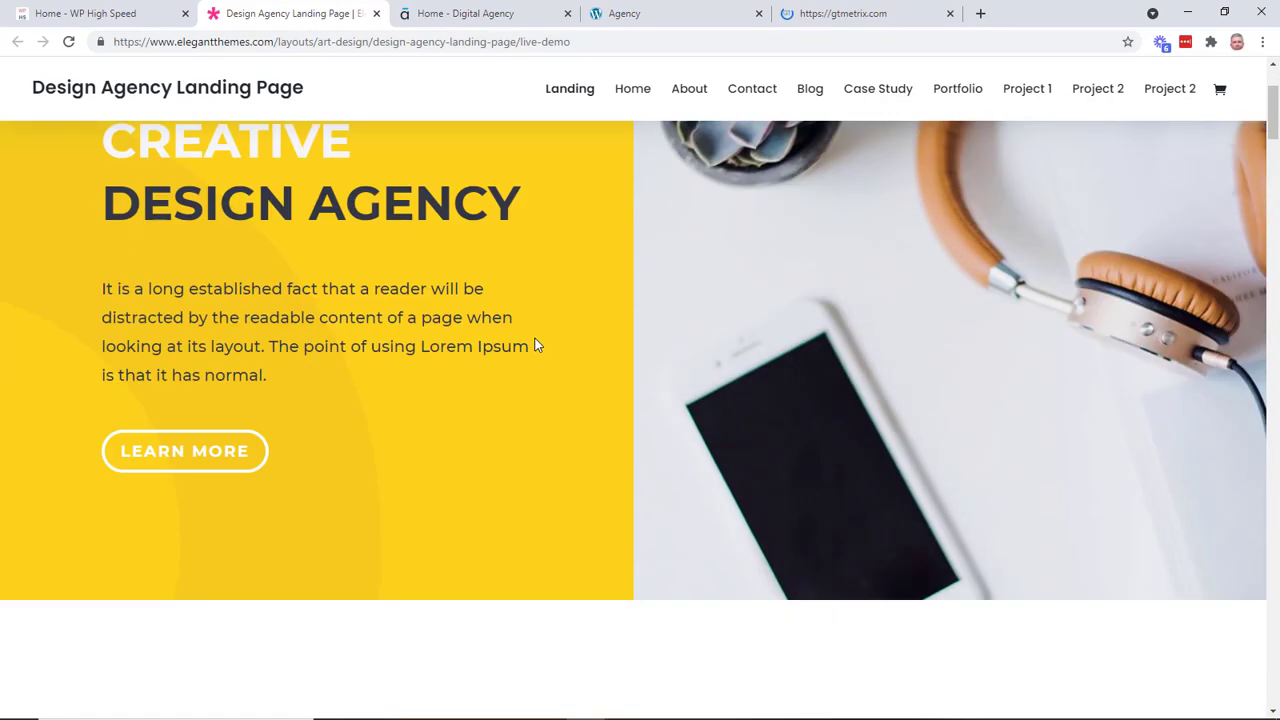
scroll(down, 3)
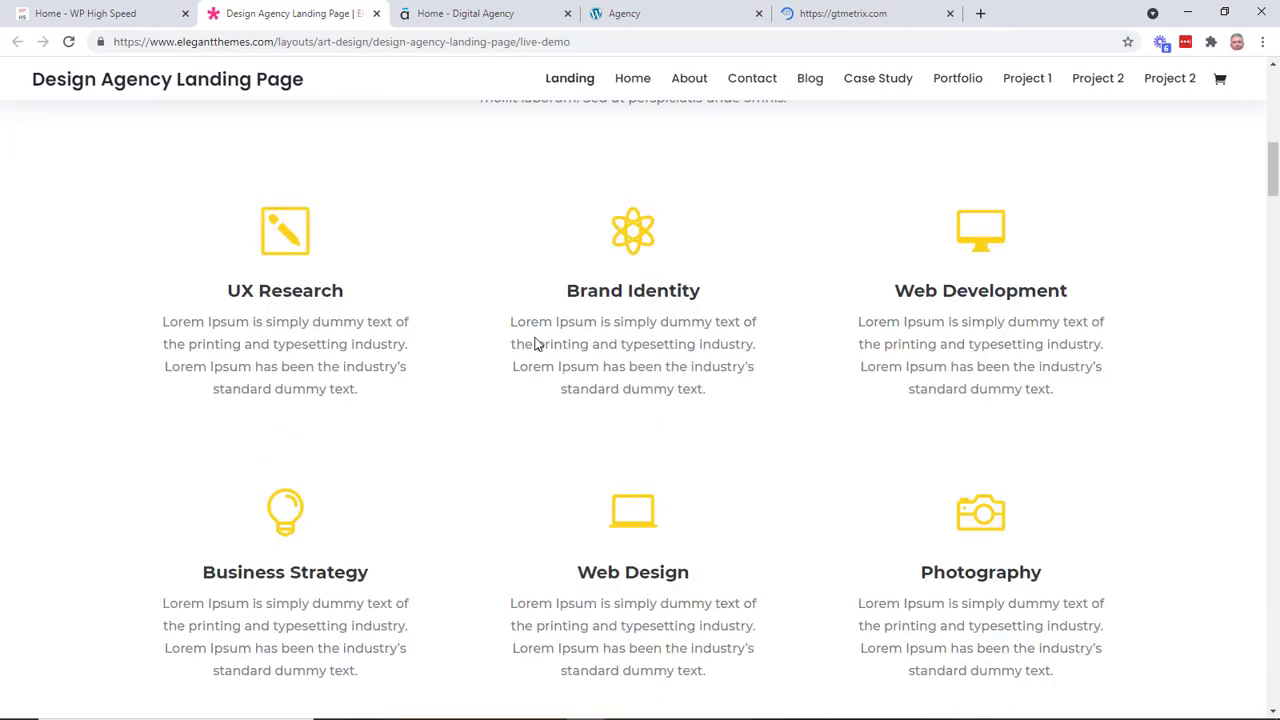
scroll(down, 3)
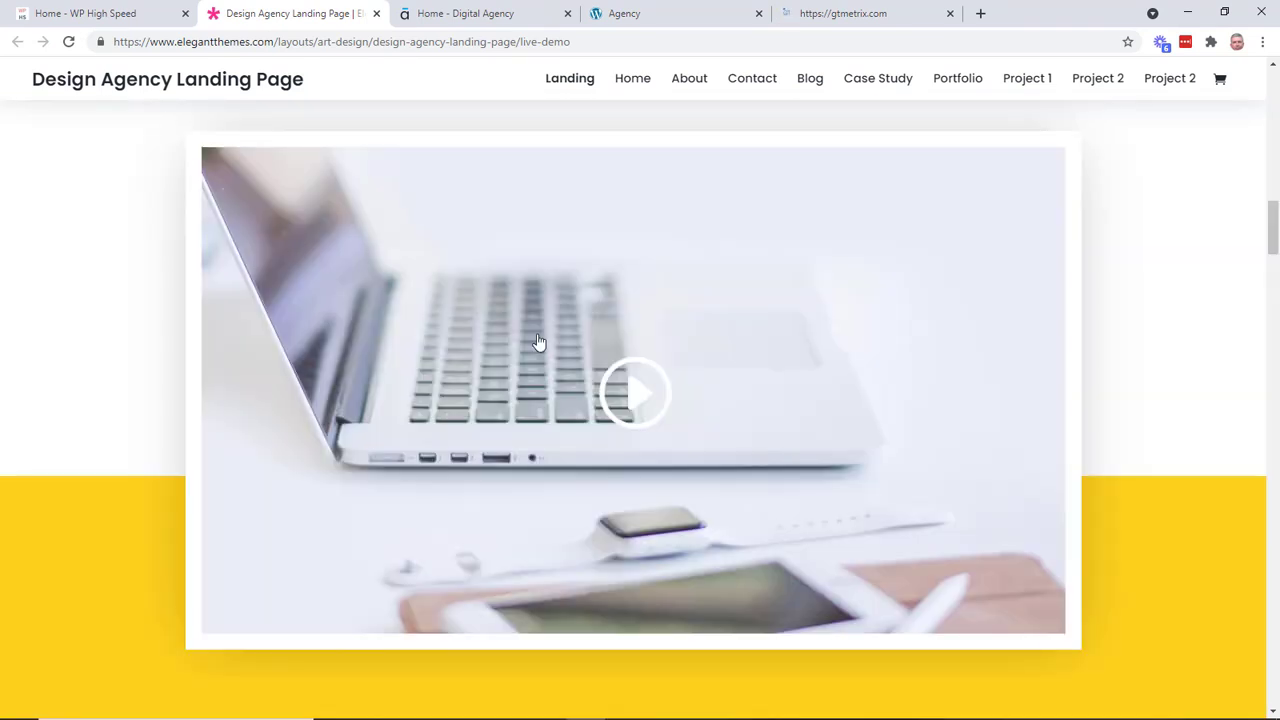
scroll(down, 3)
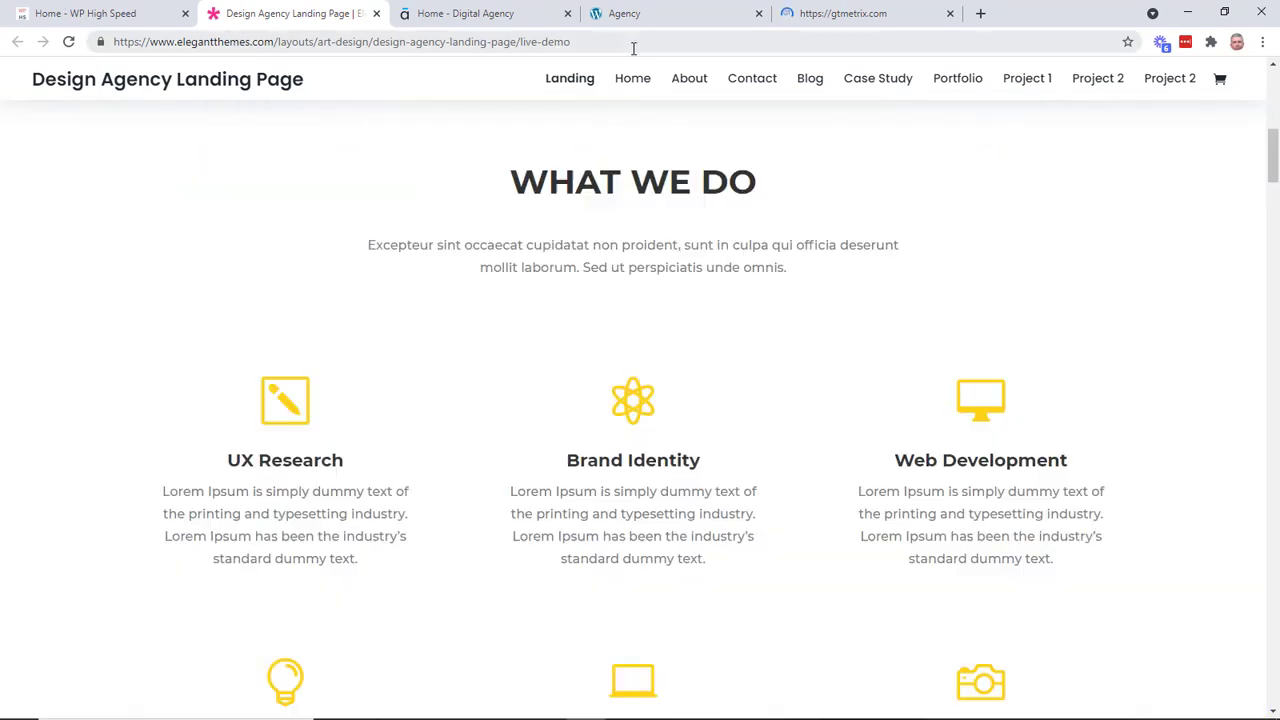
Review the GTmetrix report tab, scrolling through it and back up.
click(866, 12)
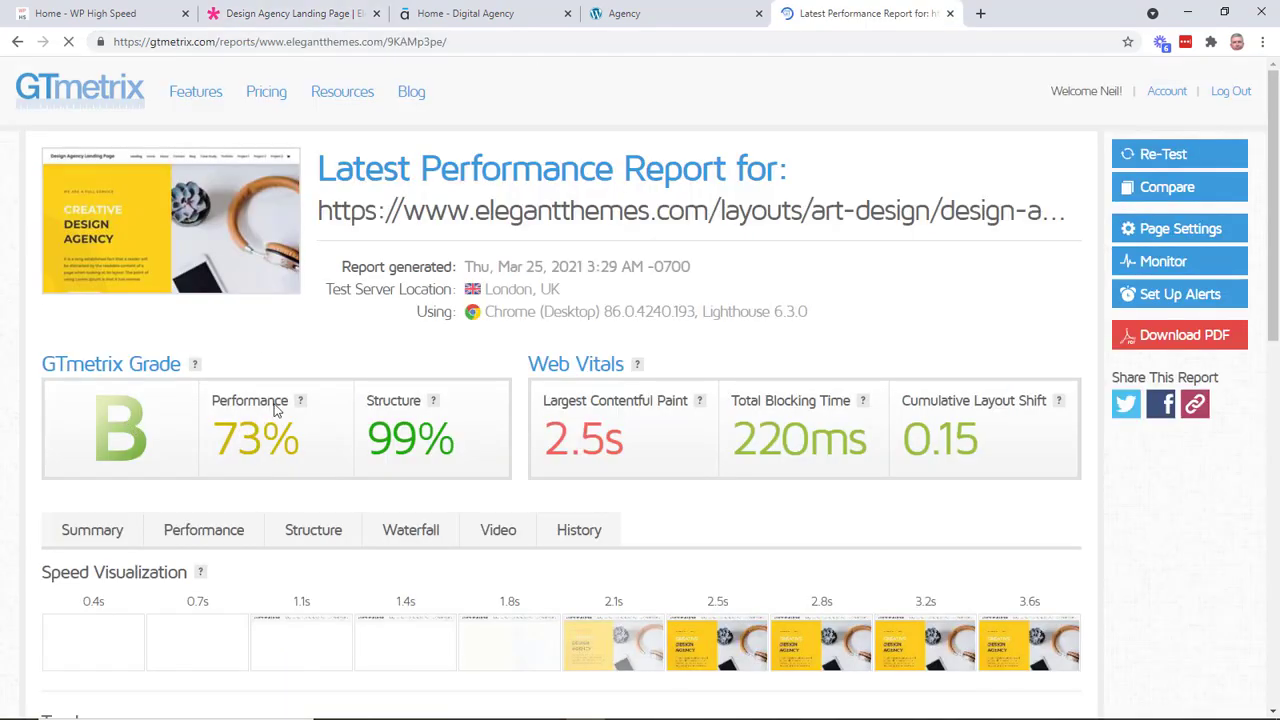
mouse_move(424, 430)
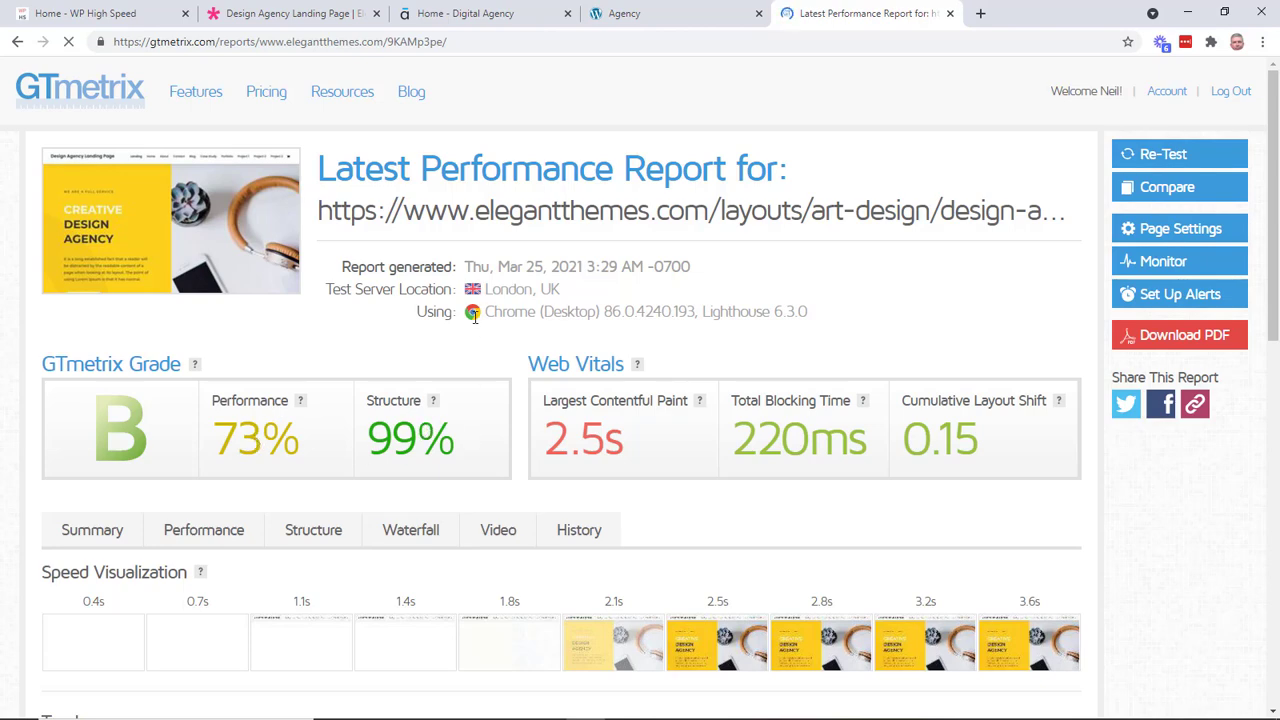
scroll(down, 3)
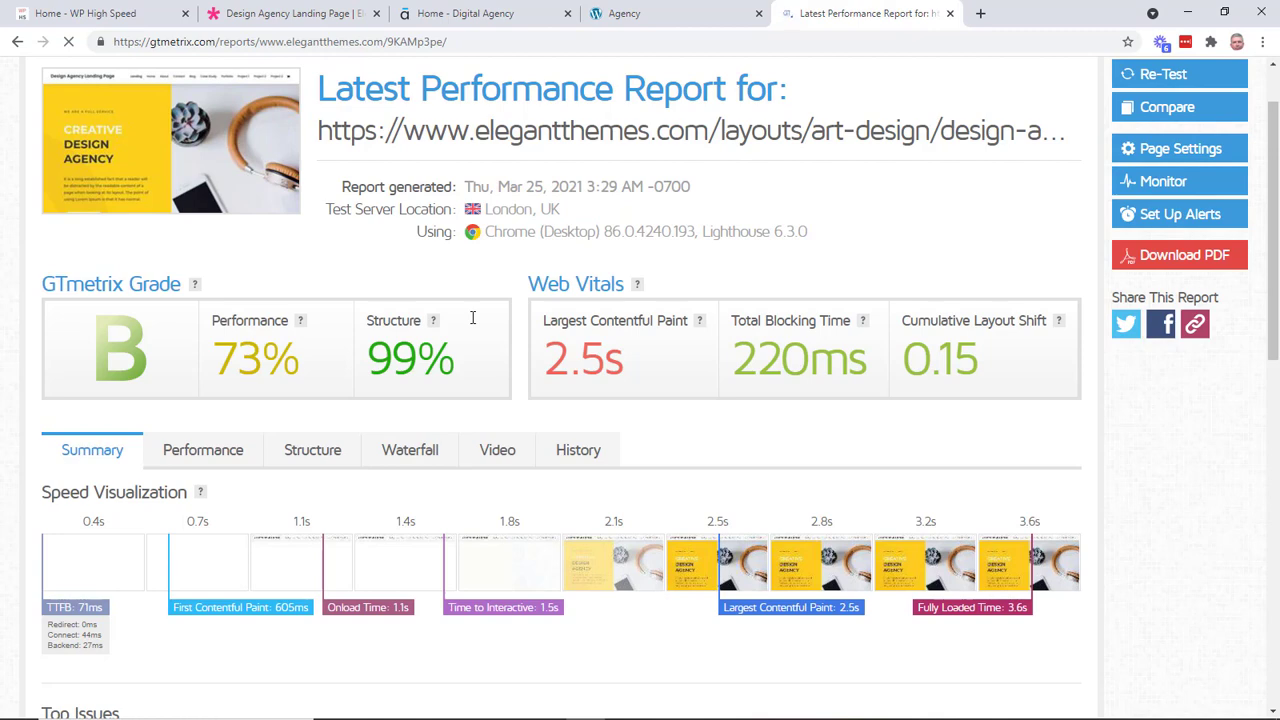
scroll(down, 3)
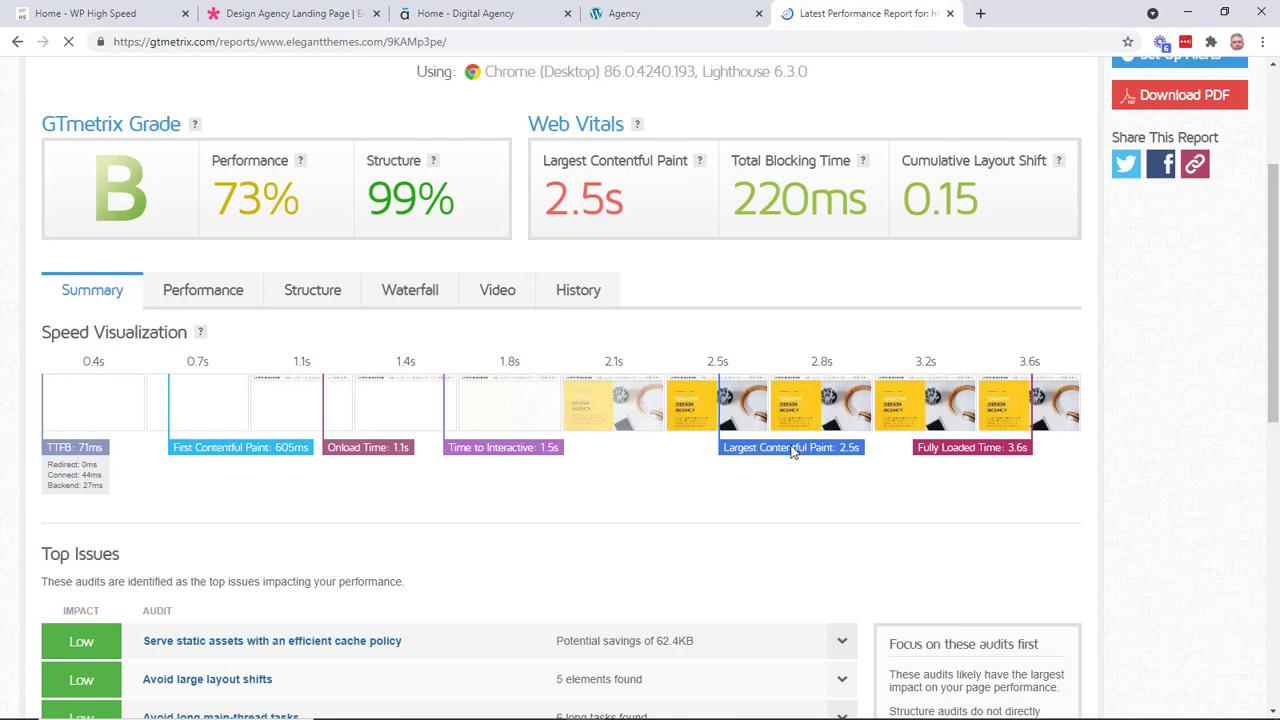
mouse_move(764, 388)
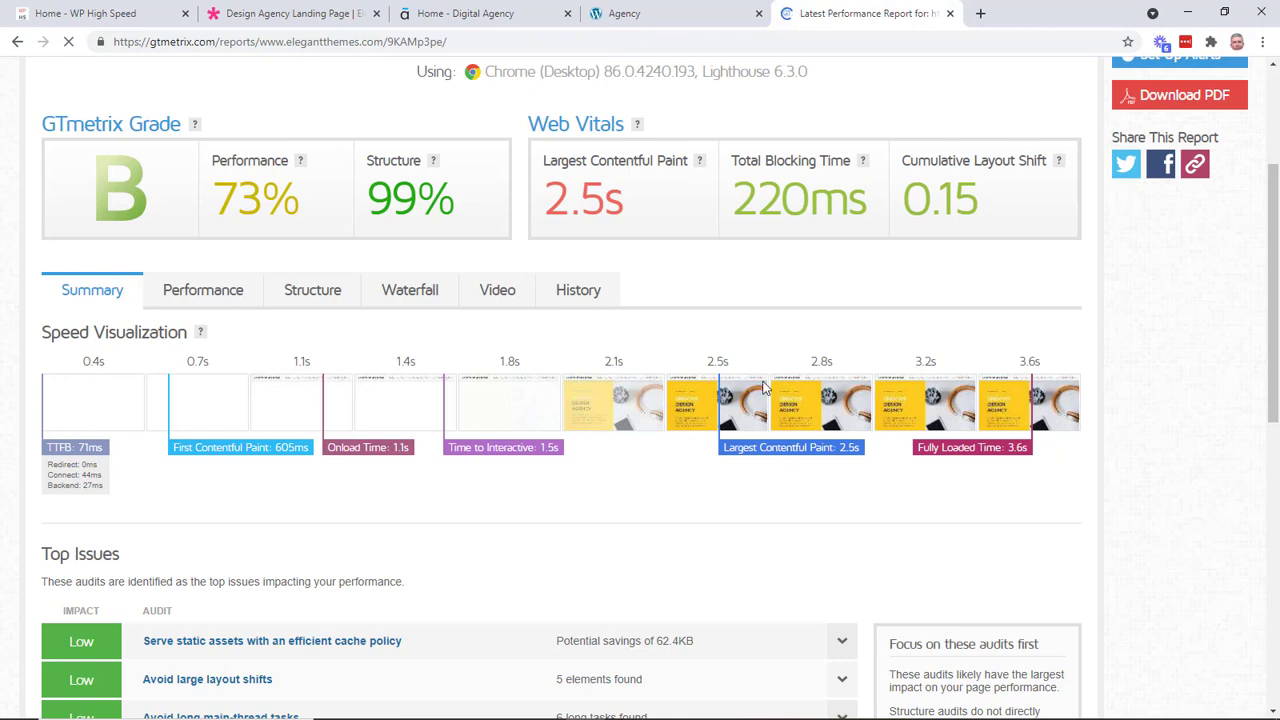
mouse_move(780, 404)
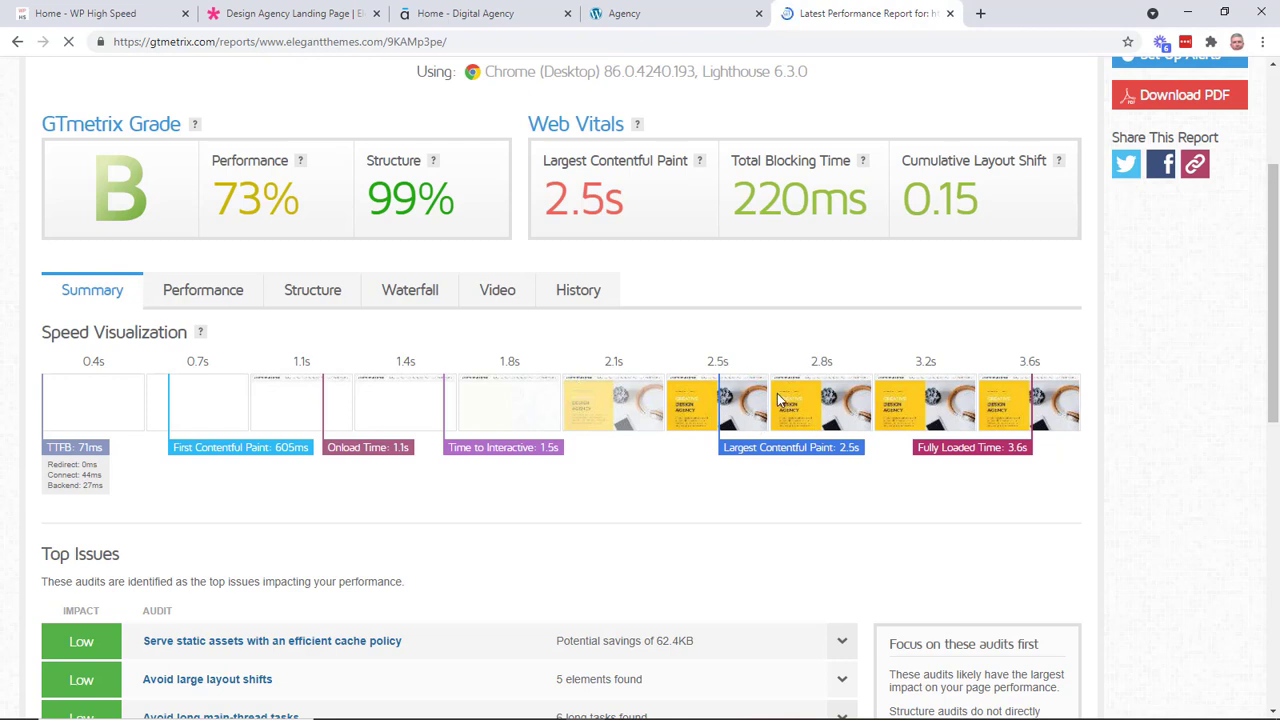
scroll(down, 3)
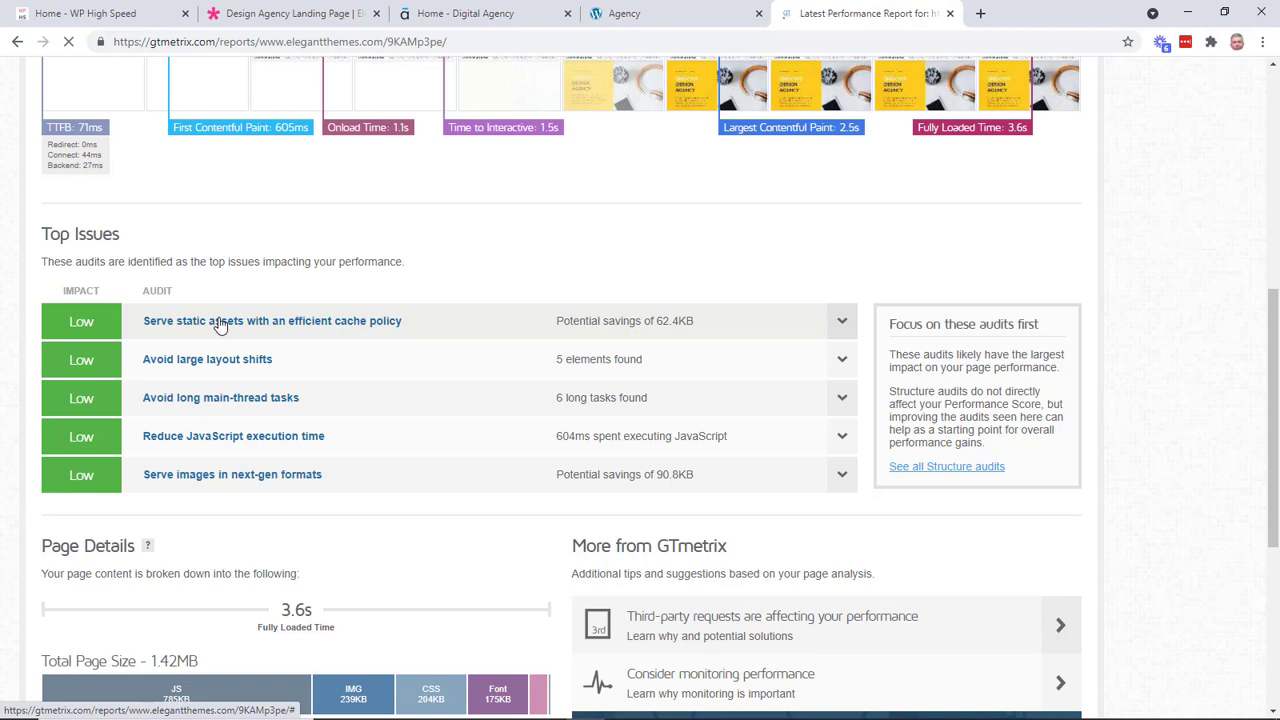
mouse_move(236, 366)
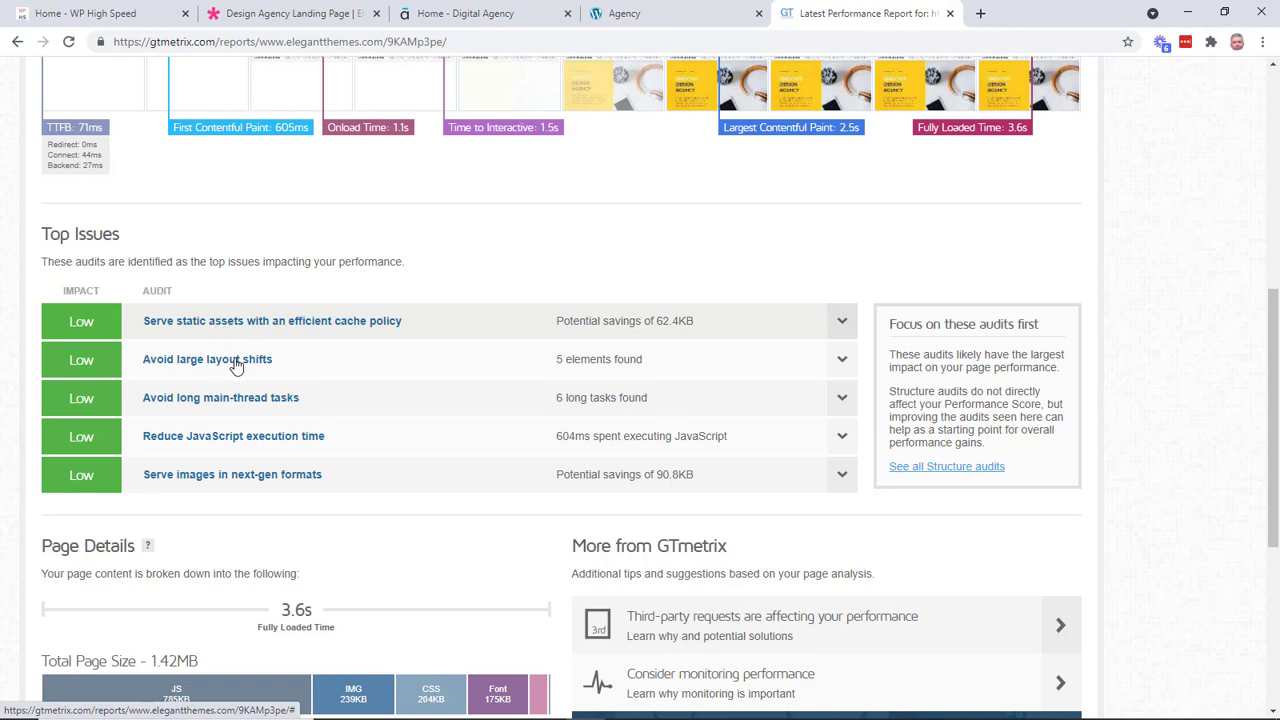
mouse_move(216, 364)
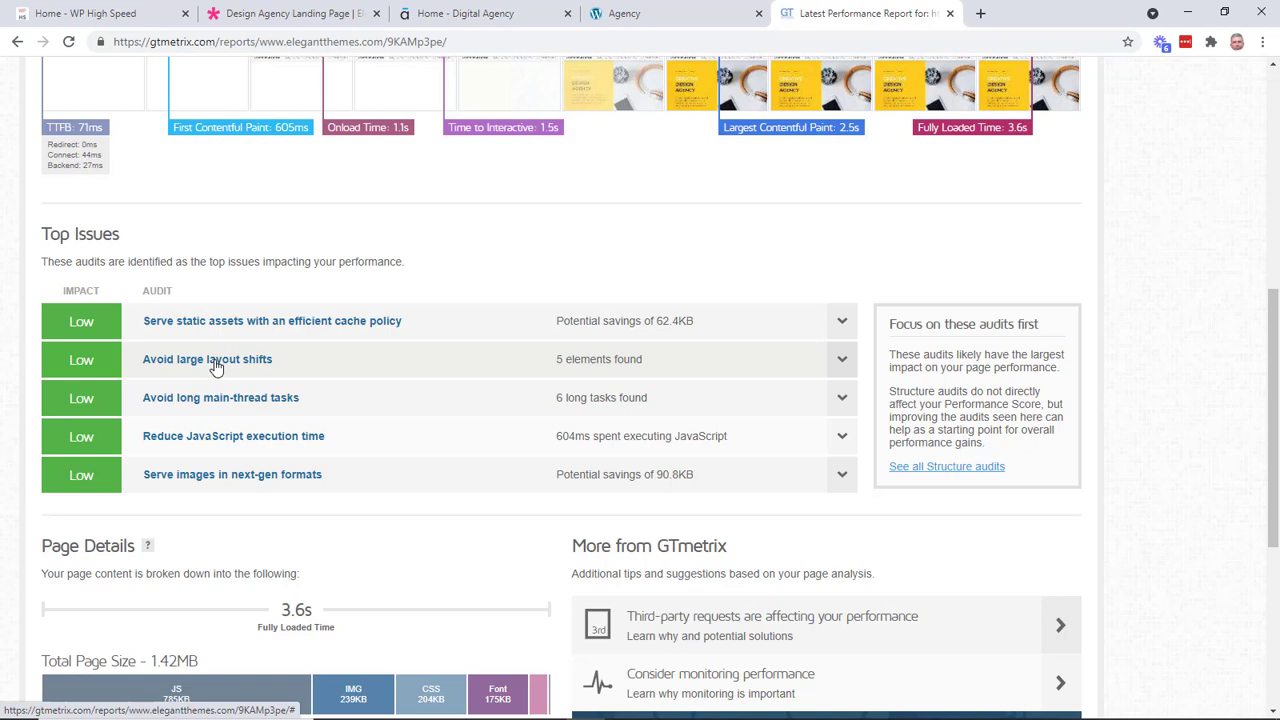
scroll(down, 3)
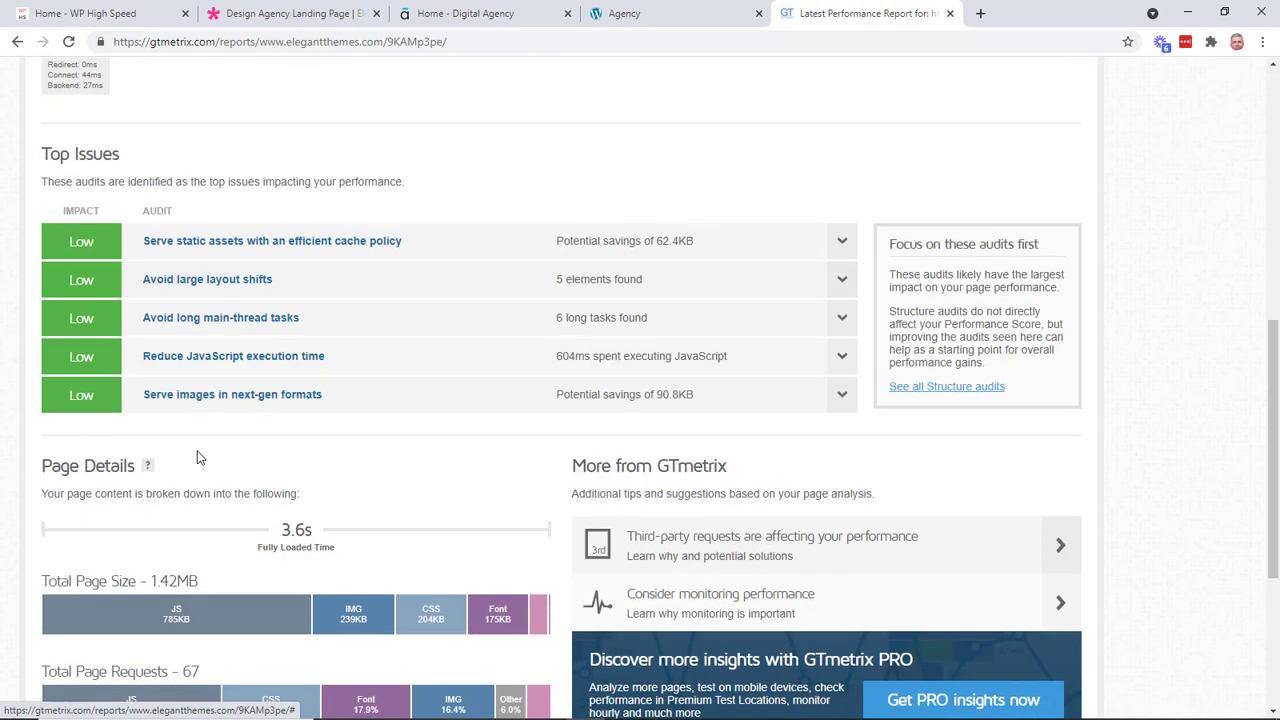
mouse_move(204, 362)
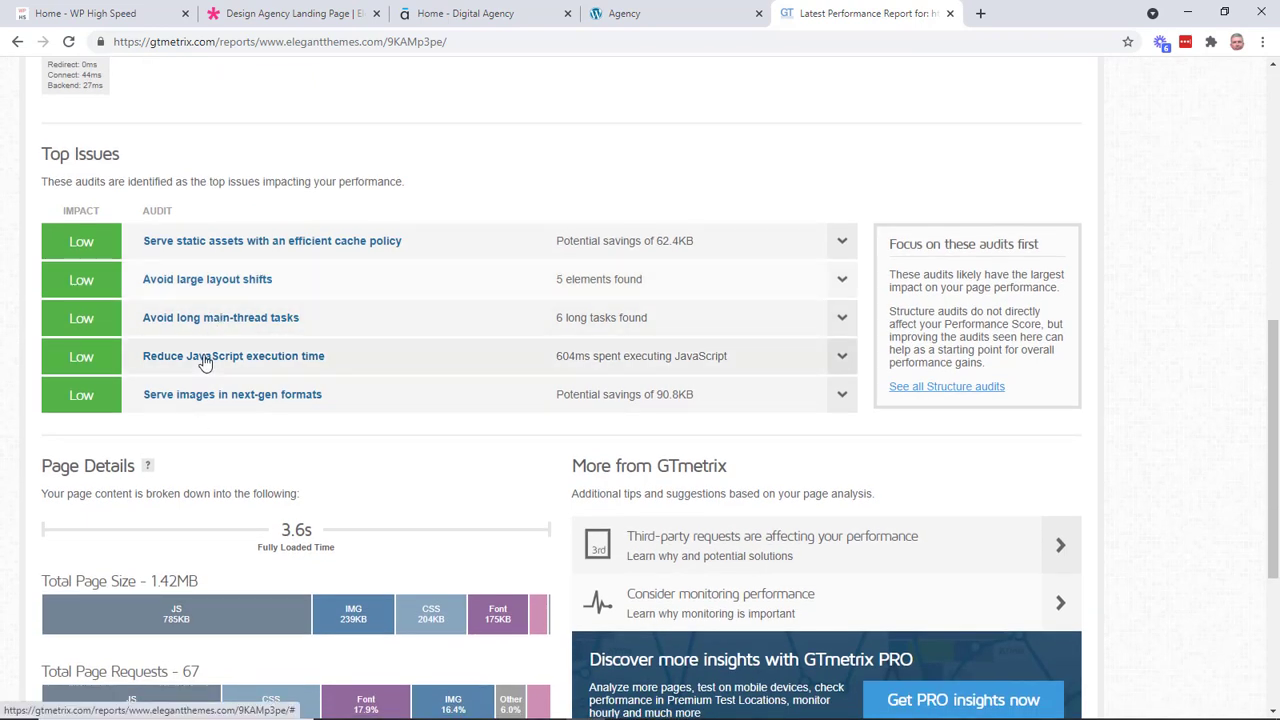
mouse_move(310, 394)
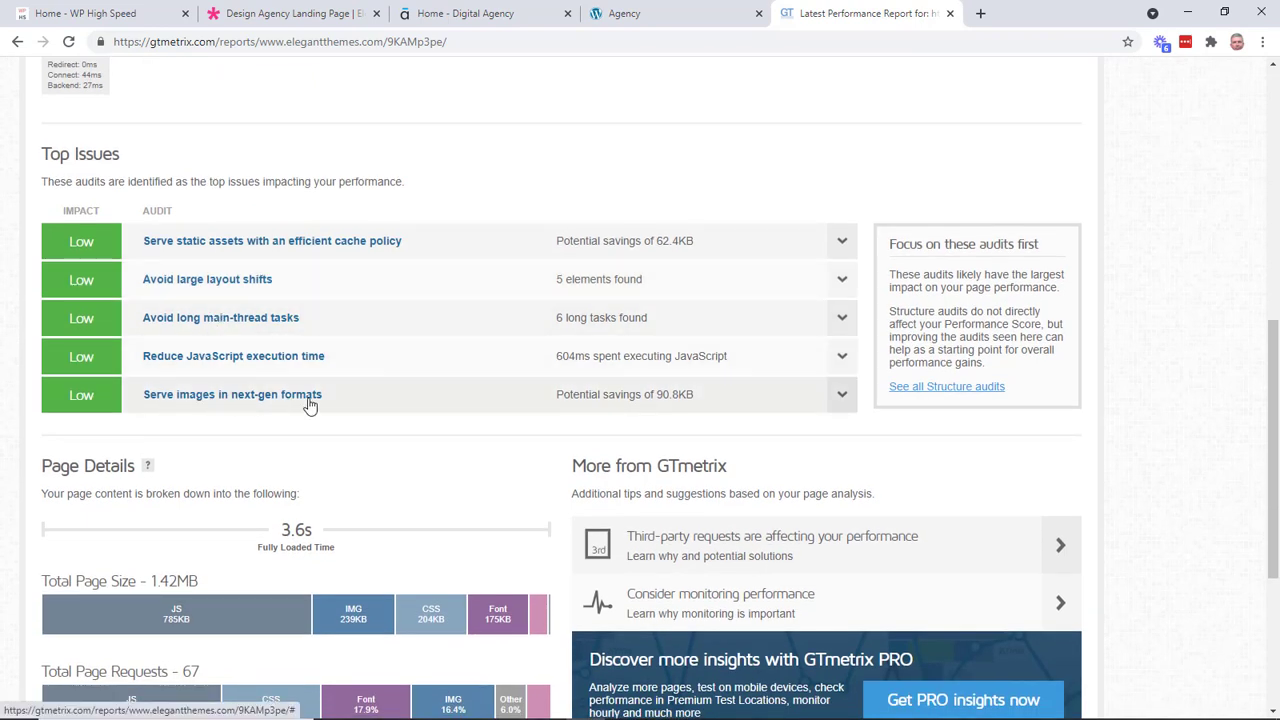
mouse_move(270, 360)
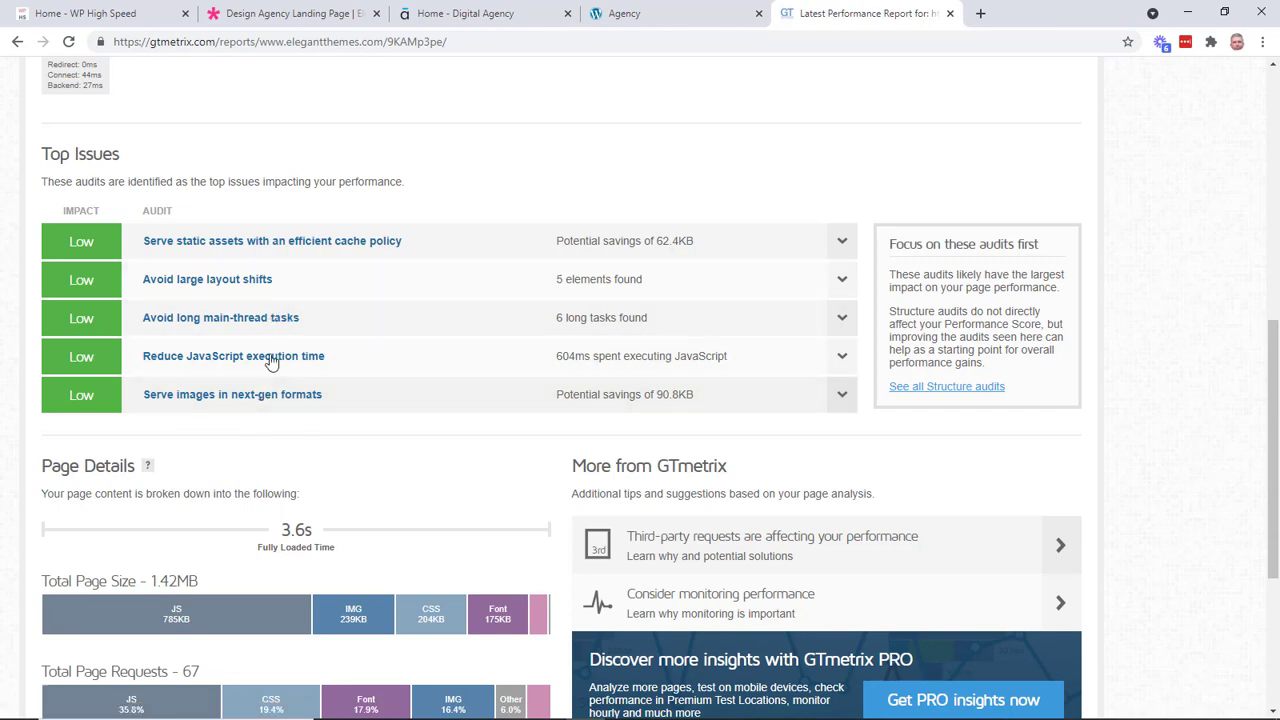
scroll(up, 3)
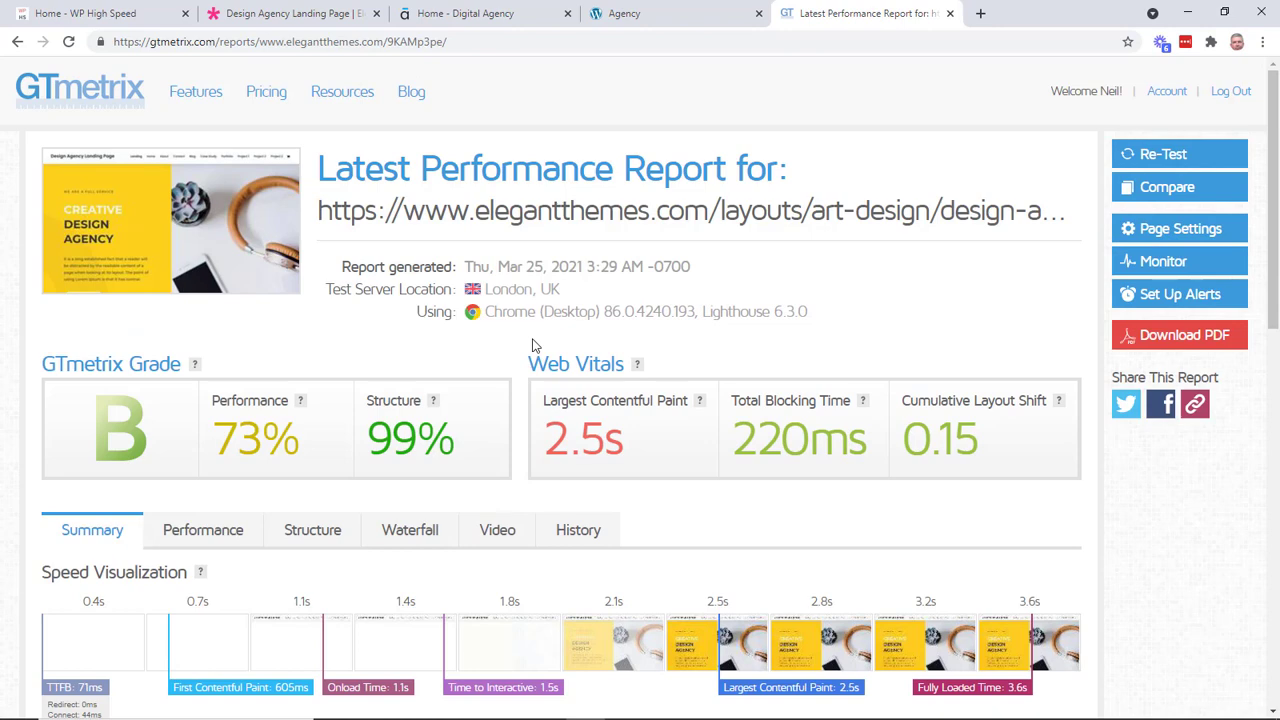
View the Astra Digital Agency demo from its hero down to the call-to-action and footer.
click(484, 12)
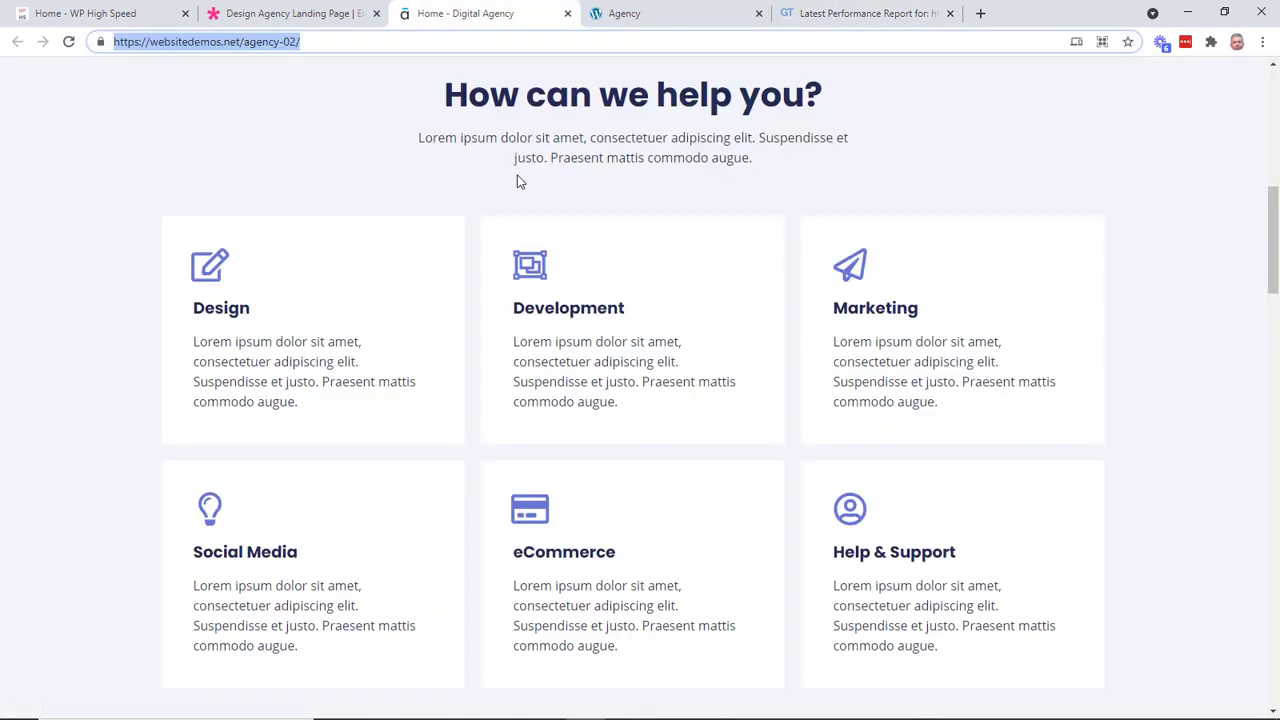
scroll(up, 3)
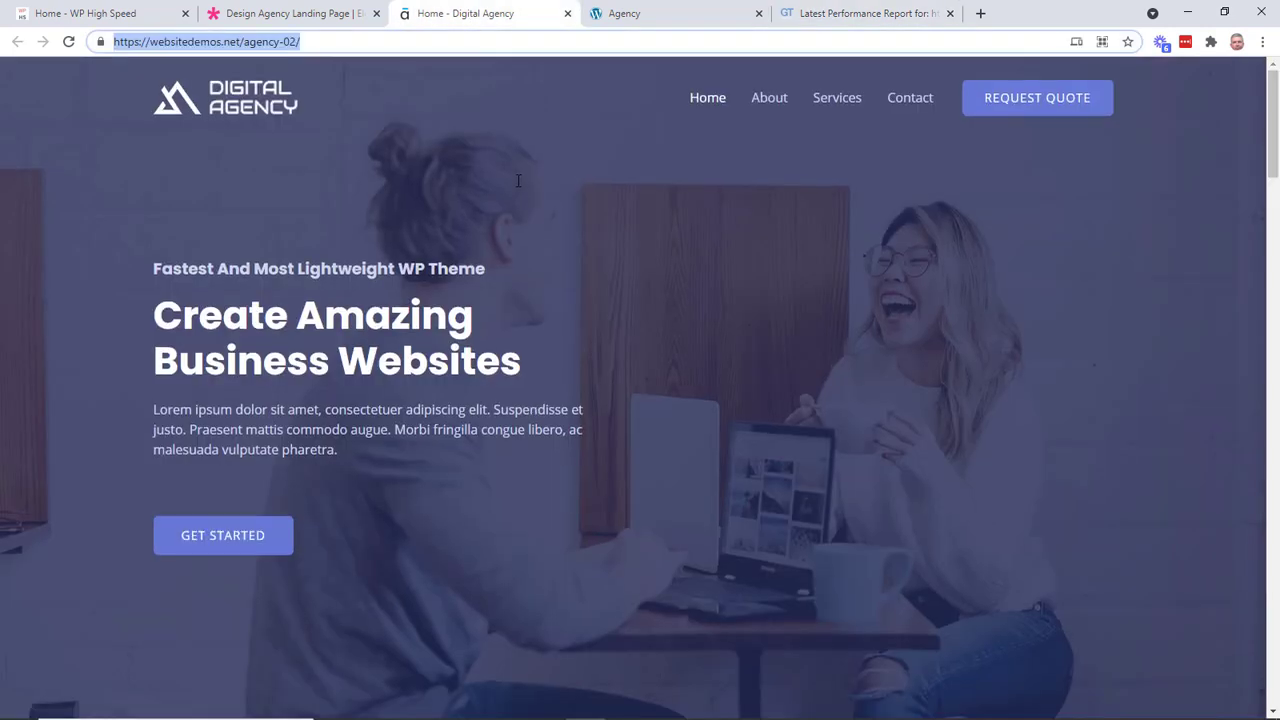
mouse_move(340, 148)
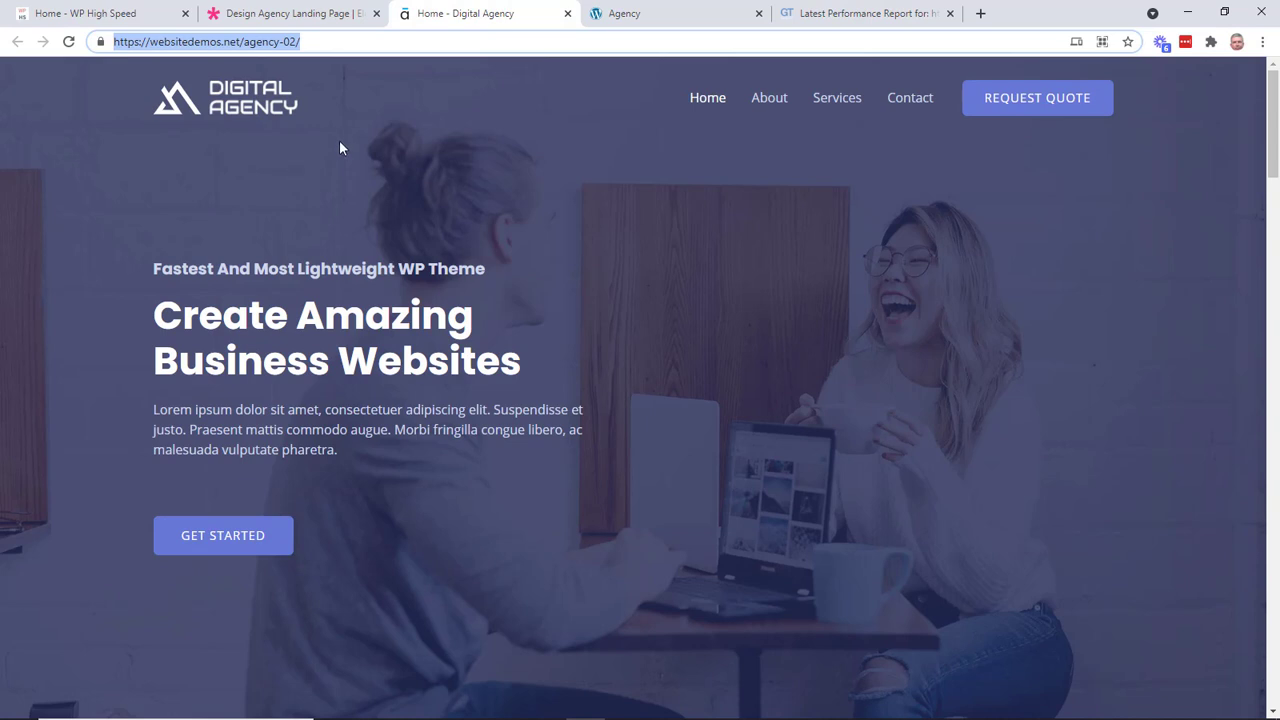
mouse_move(520, 158)
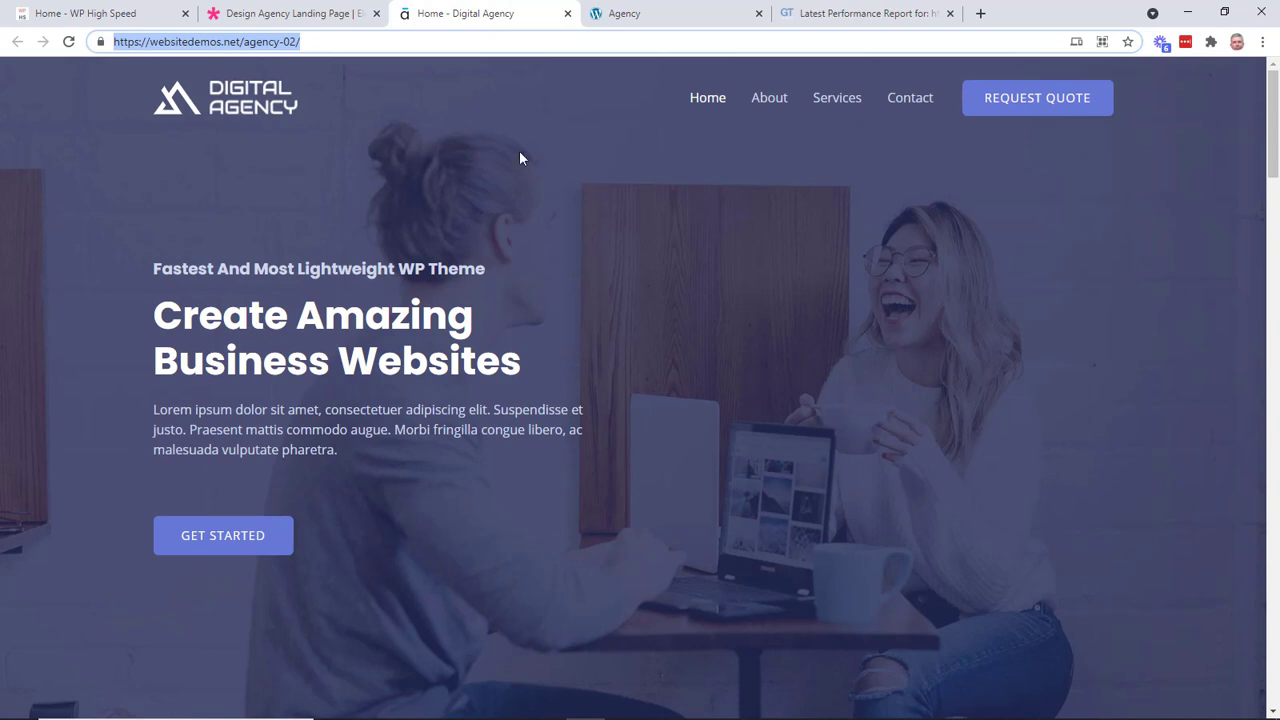
mouse_move(1086, 144)
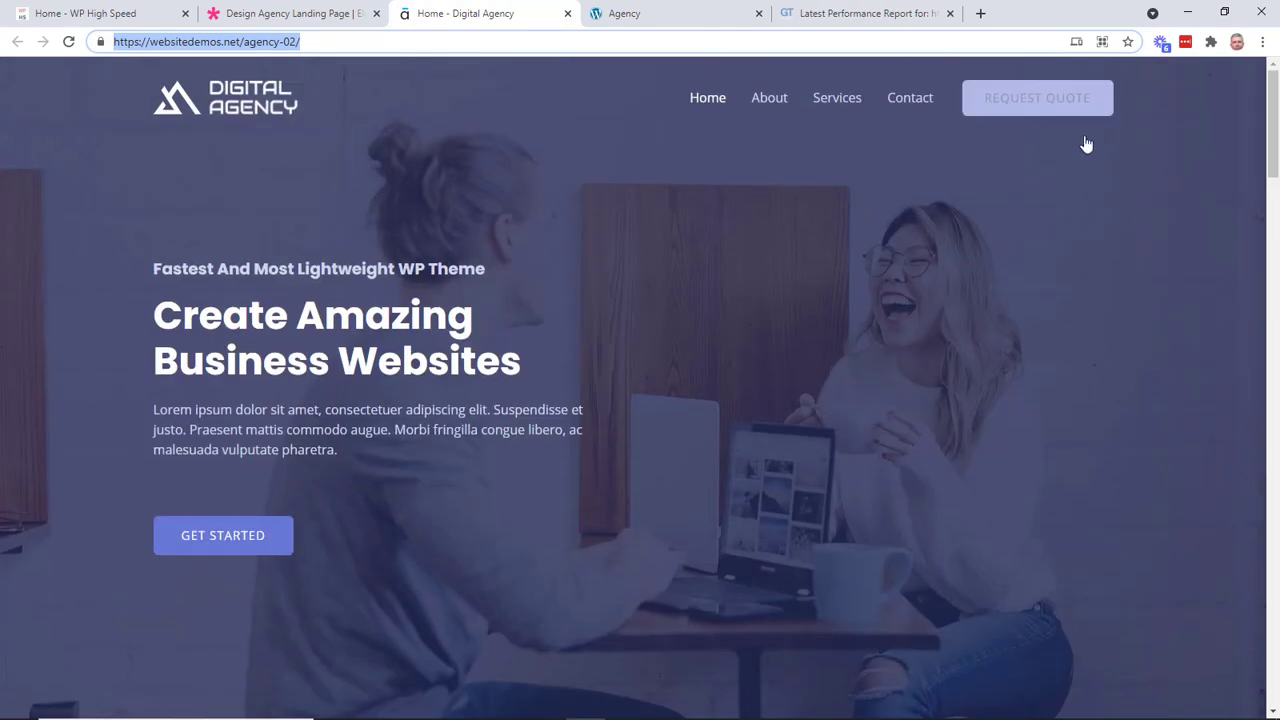
scroll(down, 3)
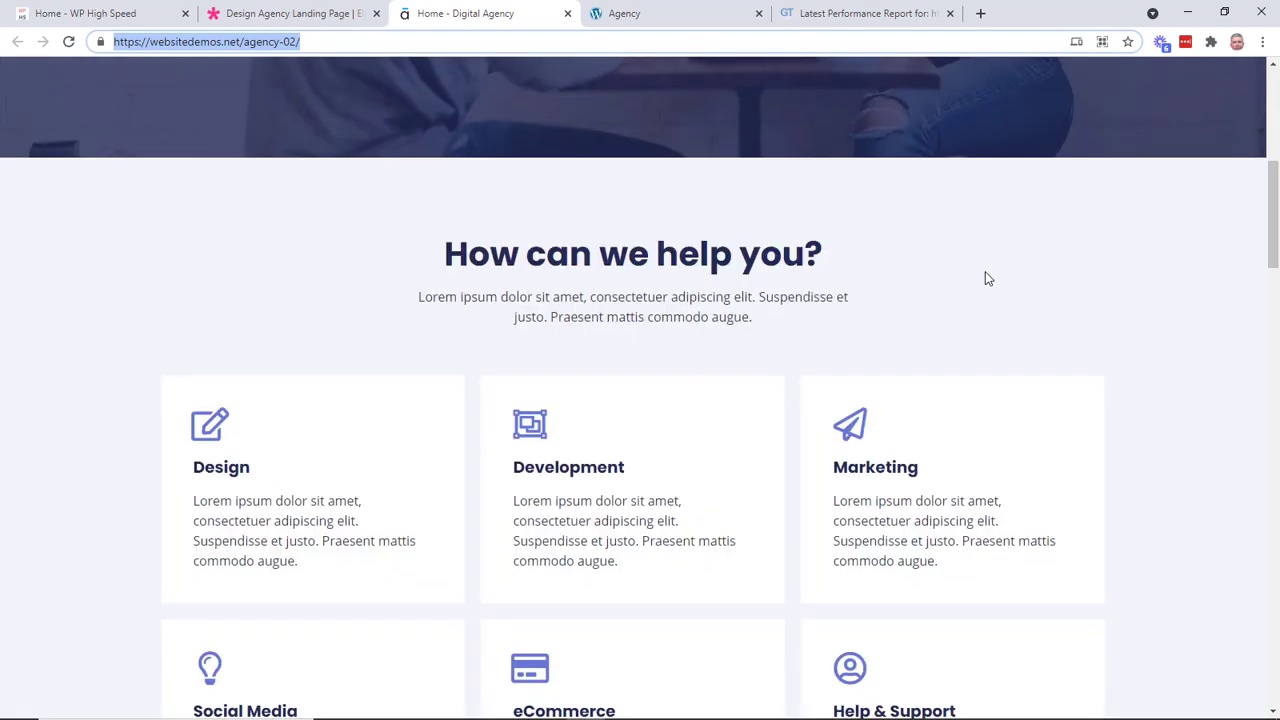
scroll(down, 3)
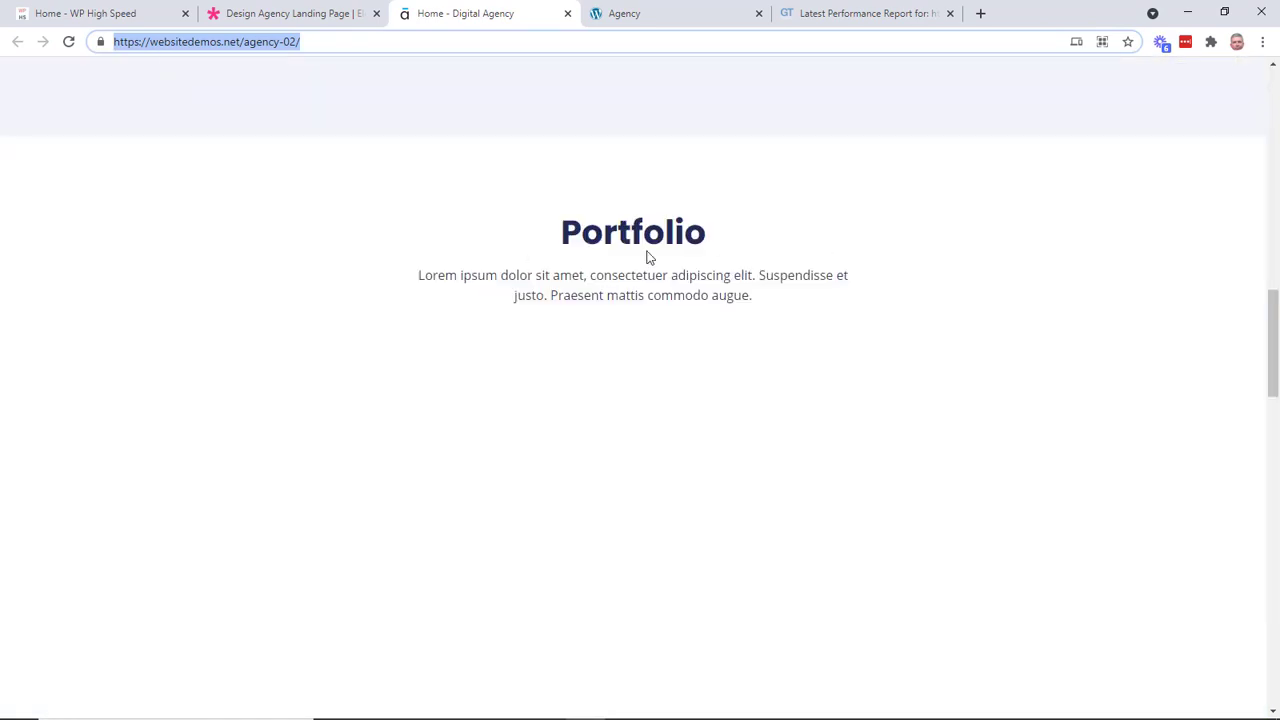
scroll(down, 3)
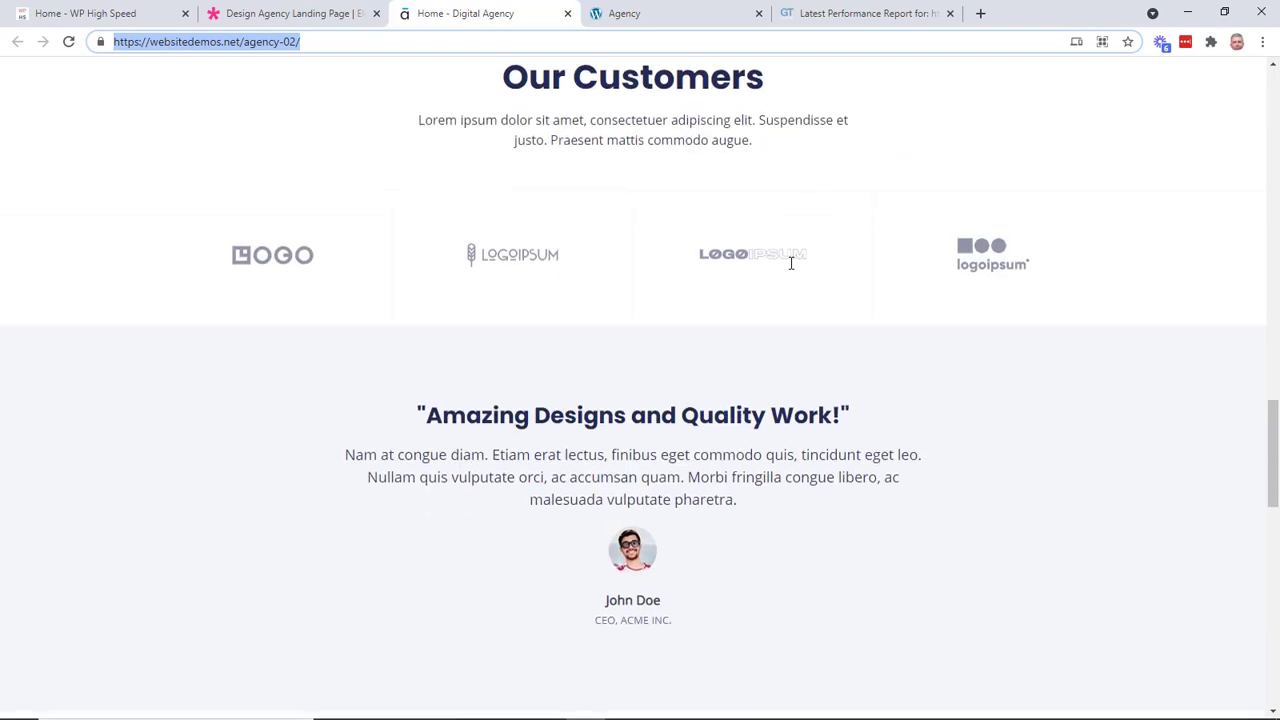
scroll(down, 3)
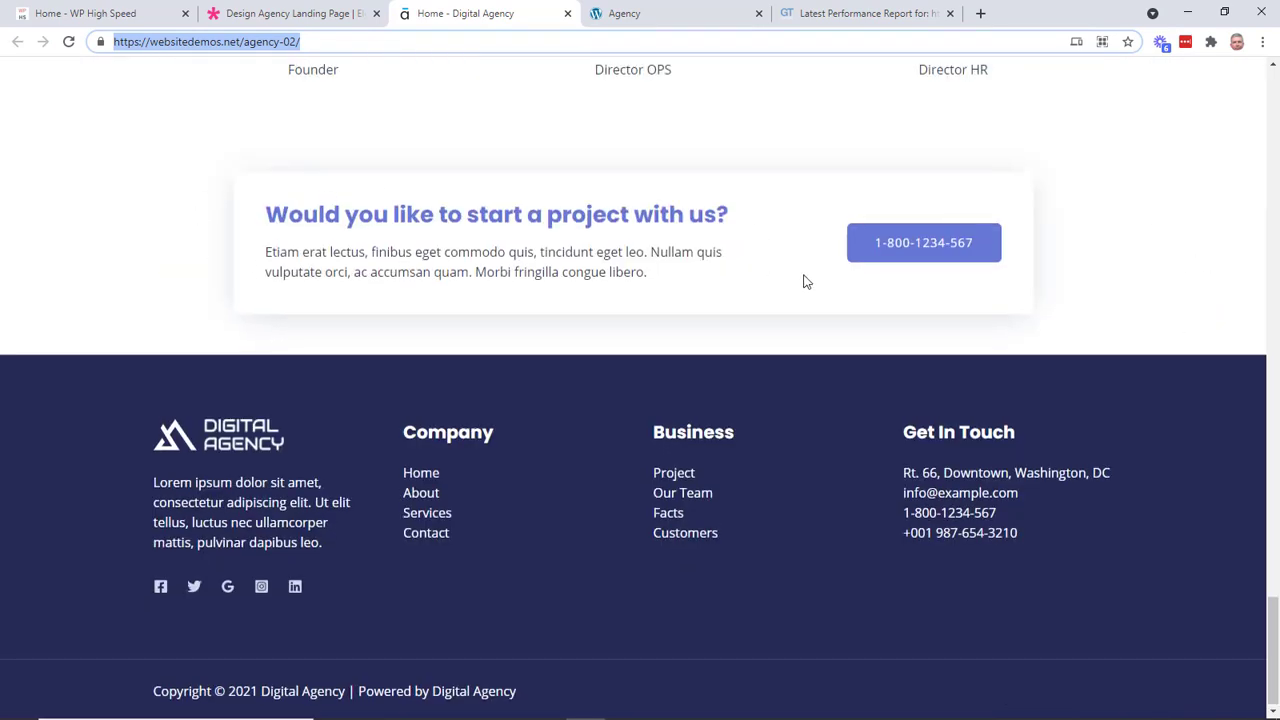
Review the agency-02 GTmetrix summary: grade A, 86% performance, 98% structure, 2.1s LCP.
click(866, 12)
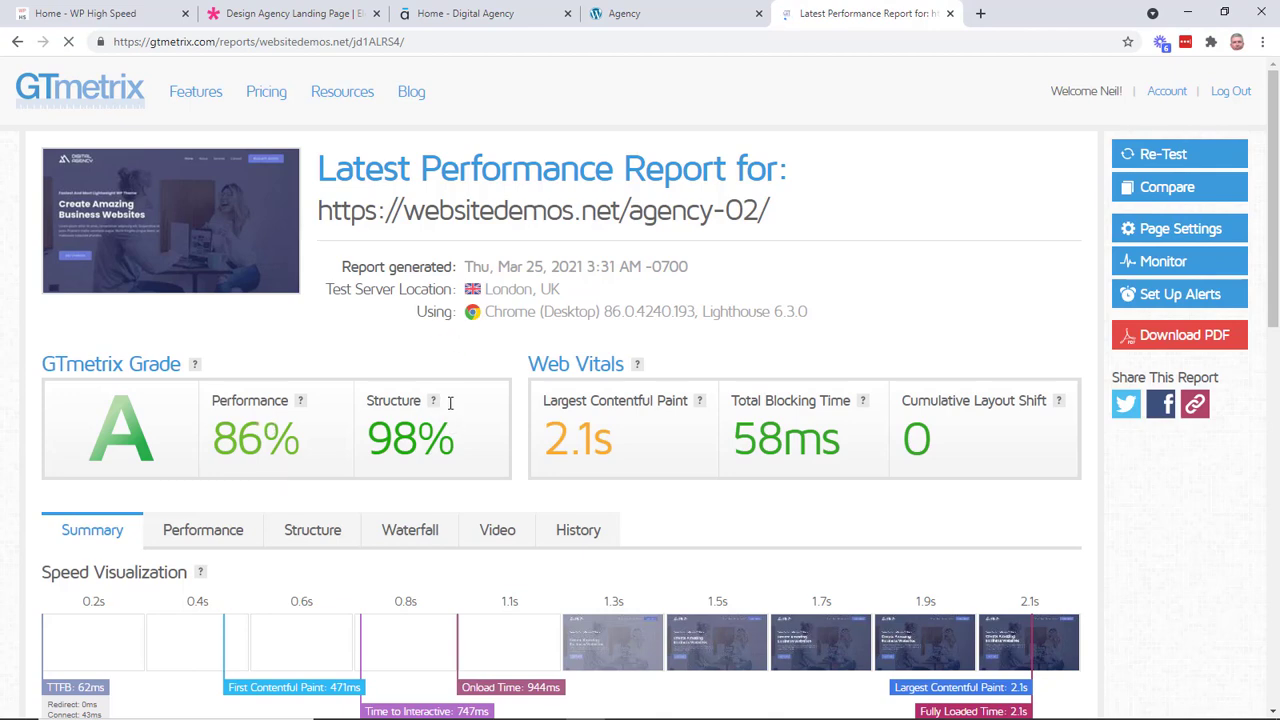
scroll(down, 3)
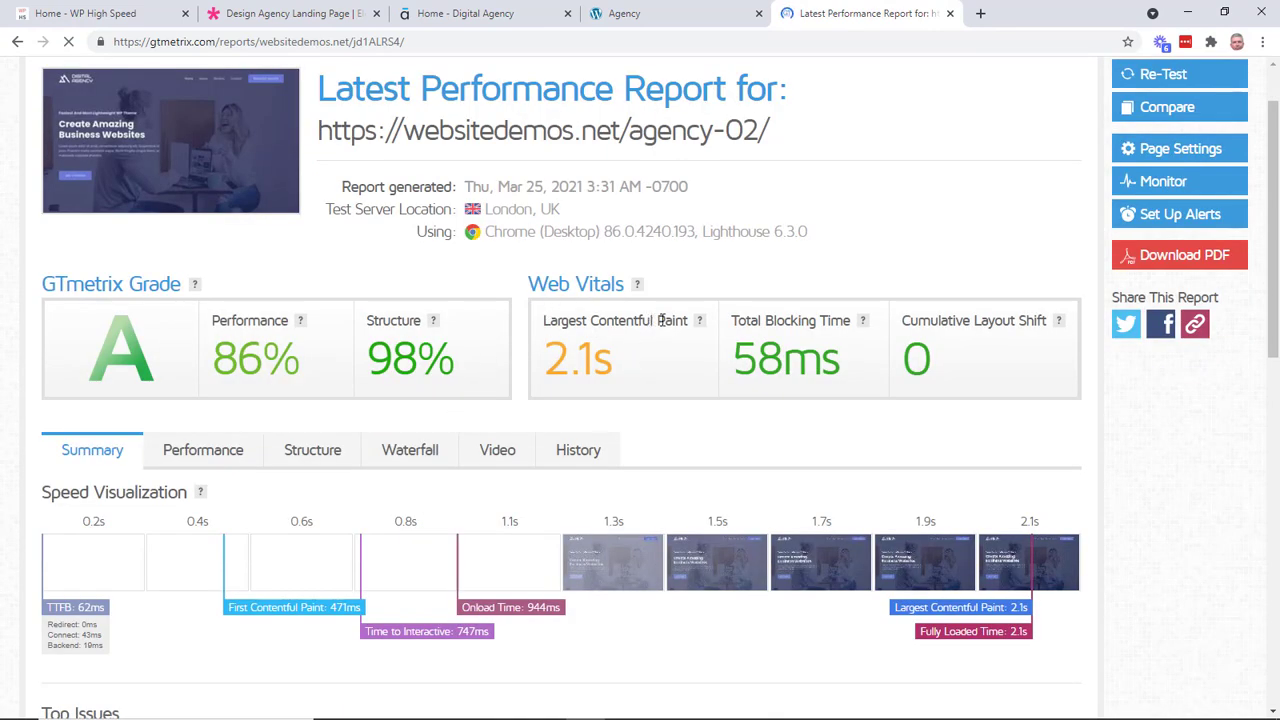
scroll(down, 3)
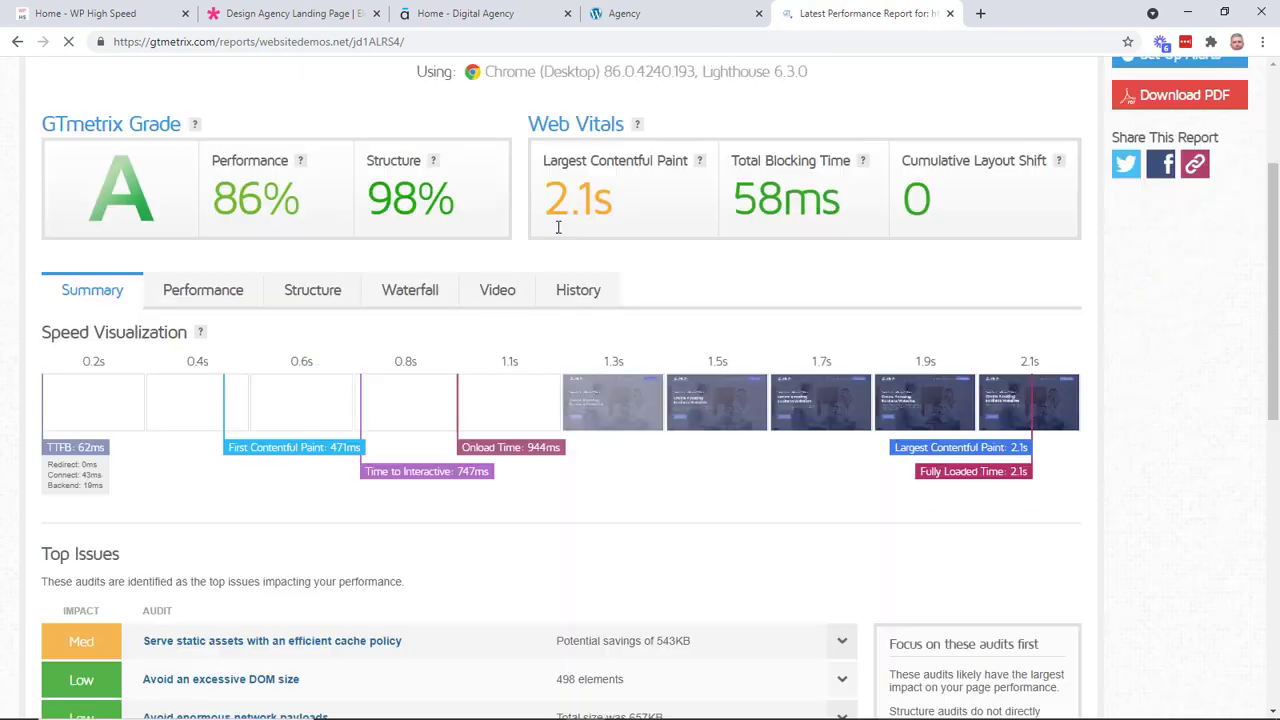
scroll(down, 3)
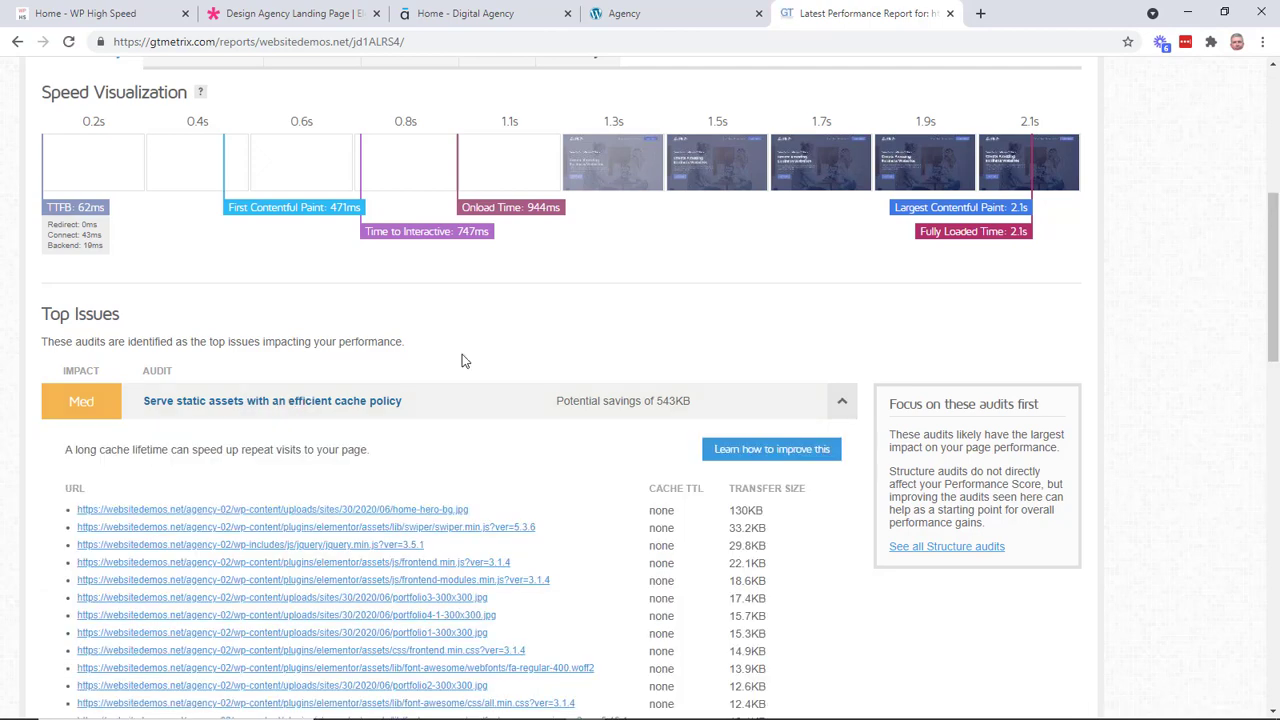
scroll(down, 3)
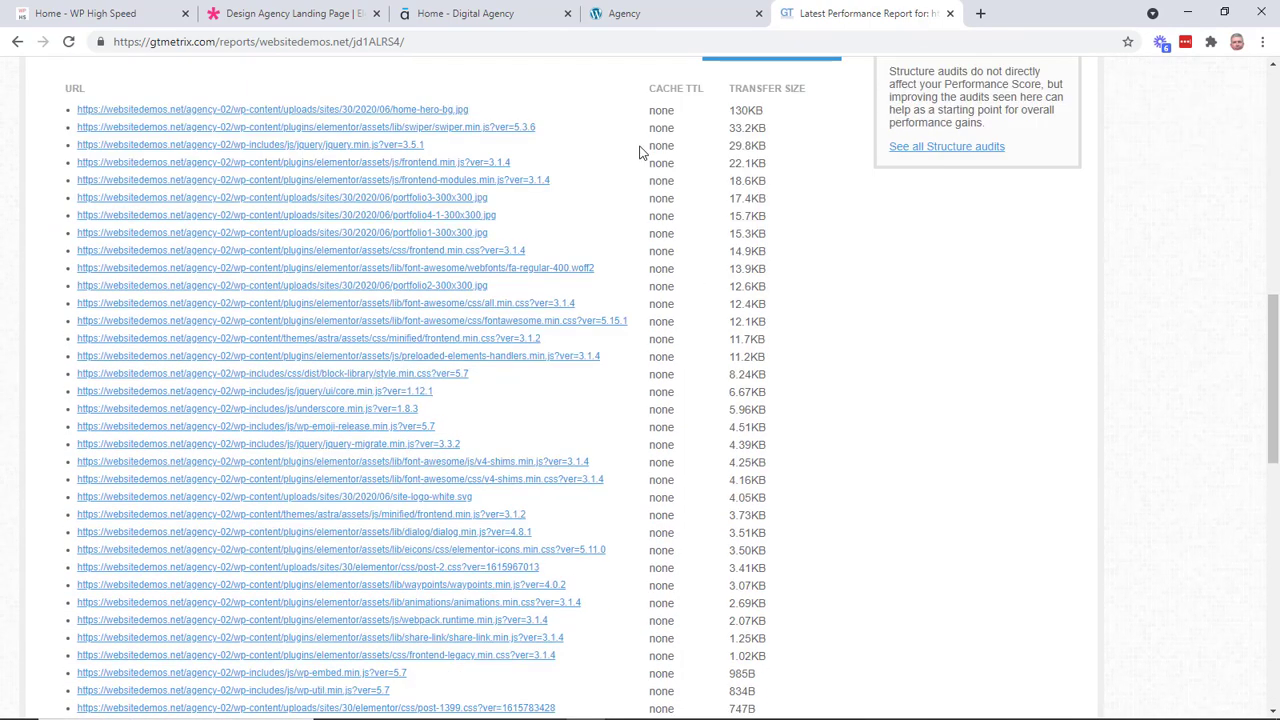
Look through the report's Top Issues audits, then return to the top.
scroll(up, 3)
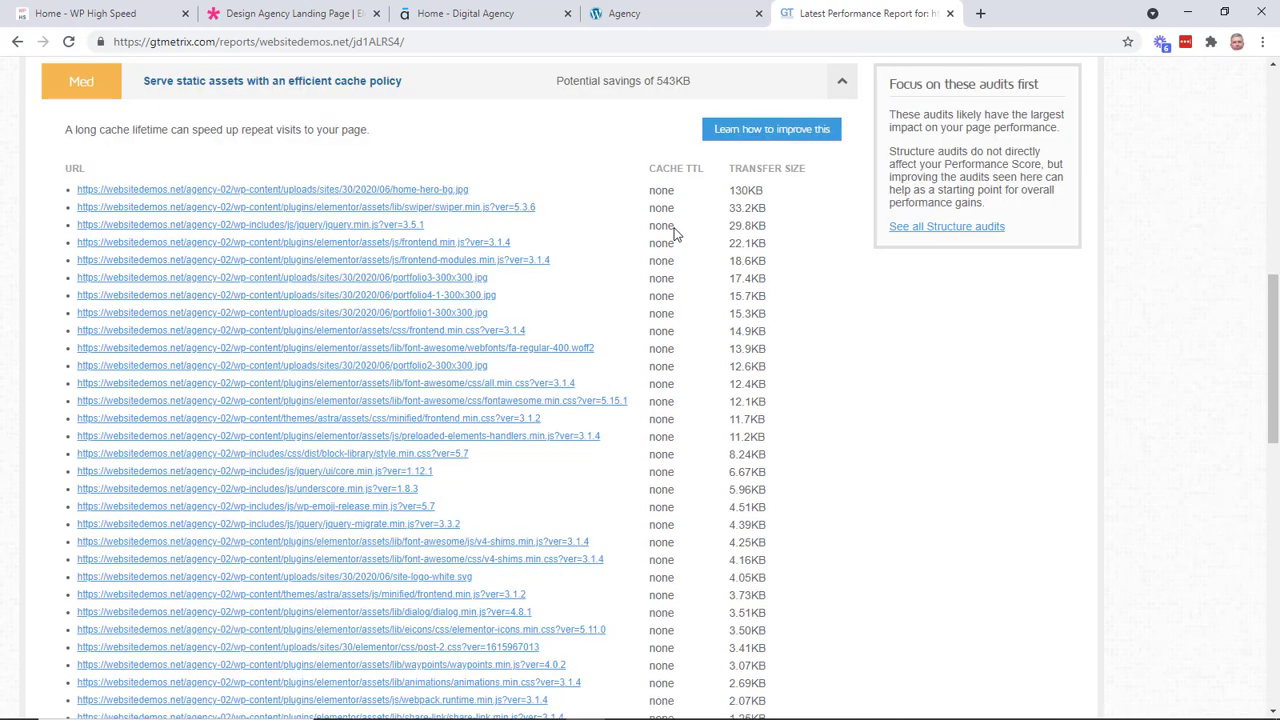
scroll(up, 3)
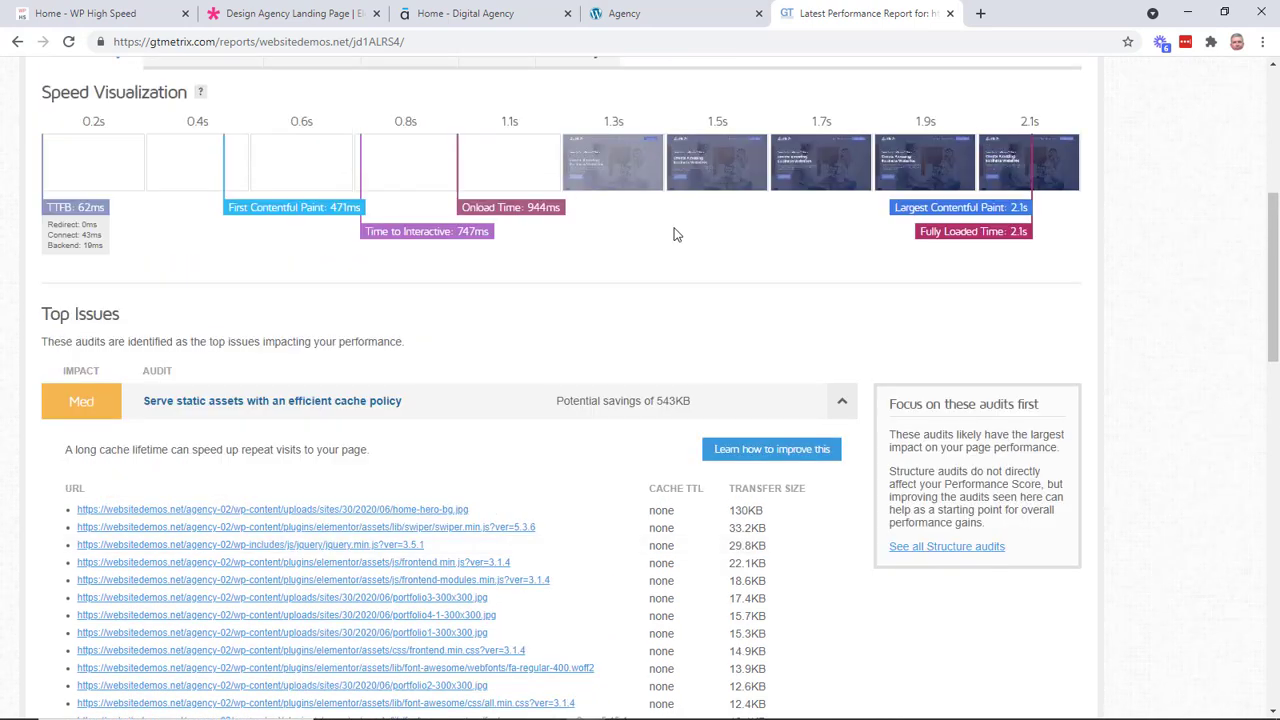
scroll(down, 3)
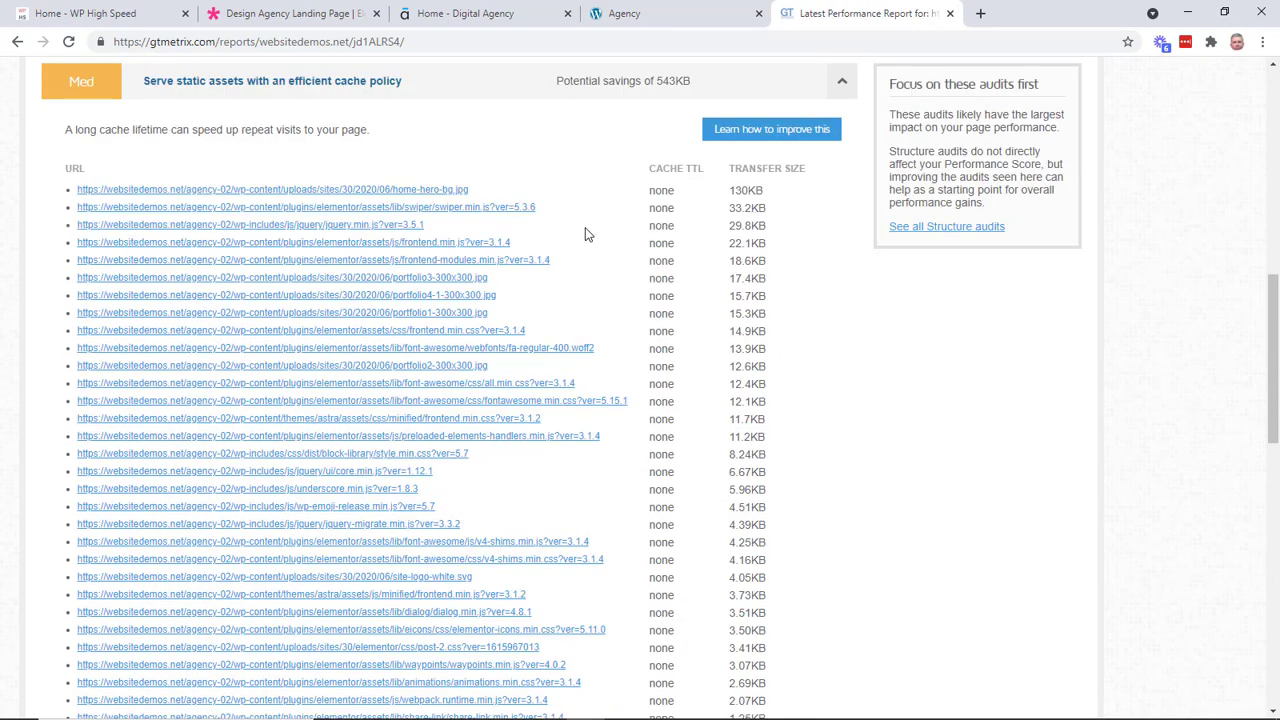
scroll(down, 3)
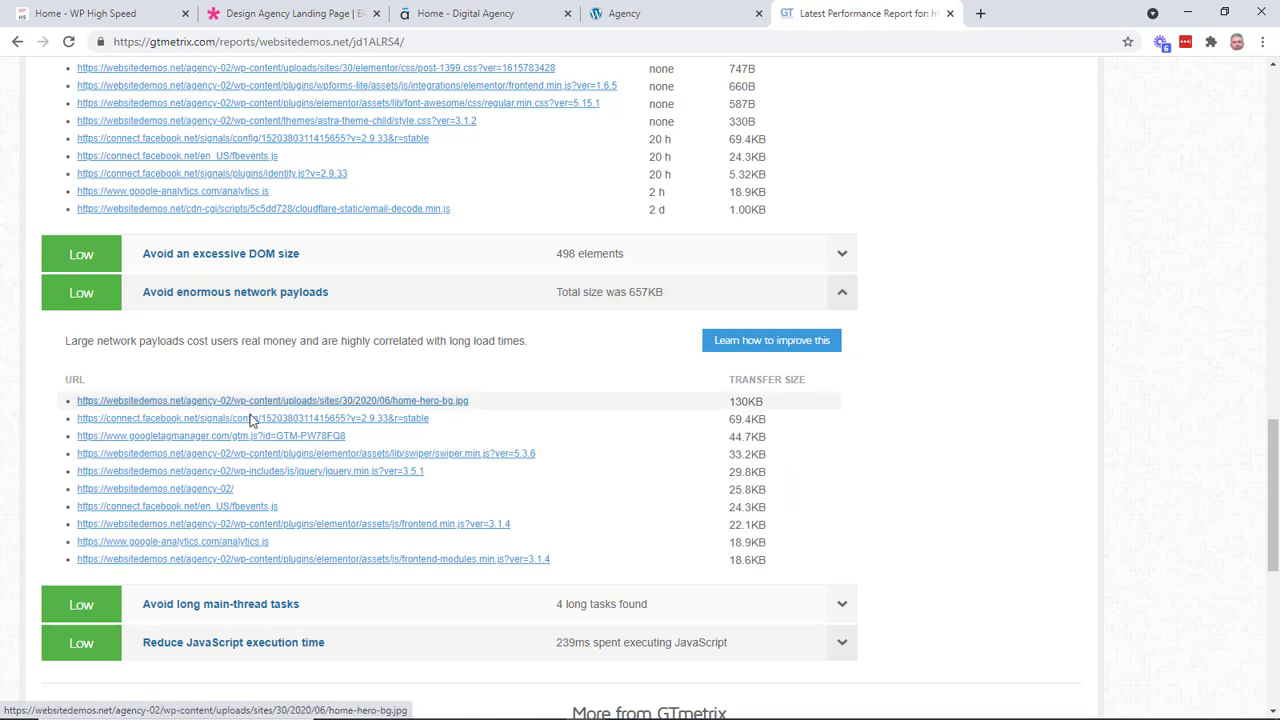
mouse_move(200, 388)
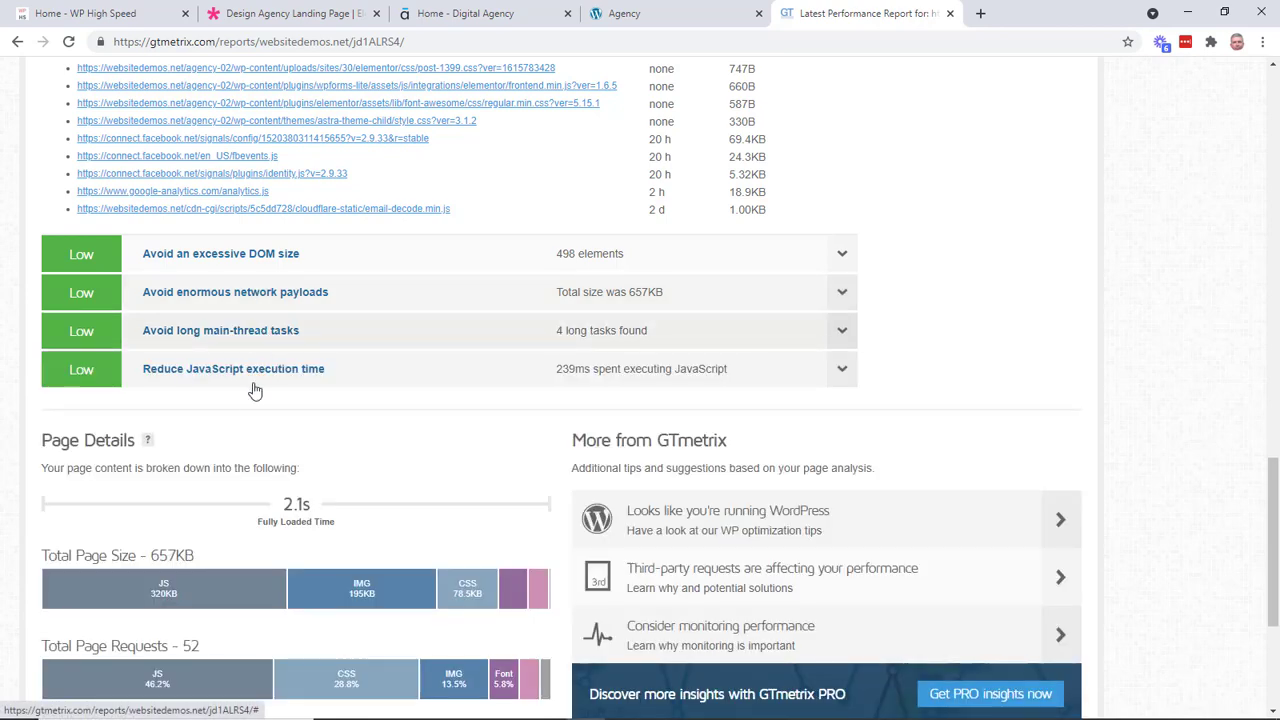
scroll(up, 3)
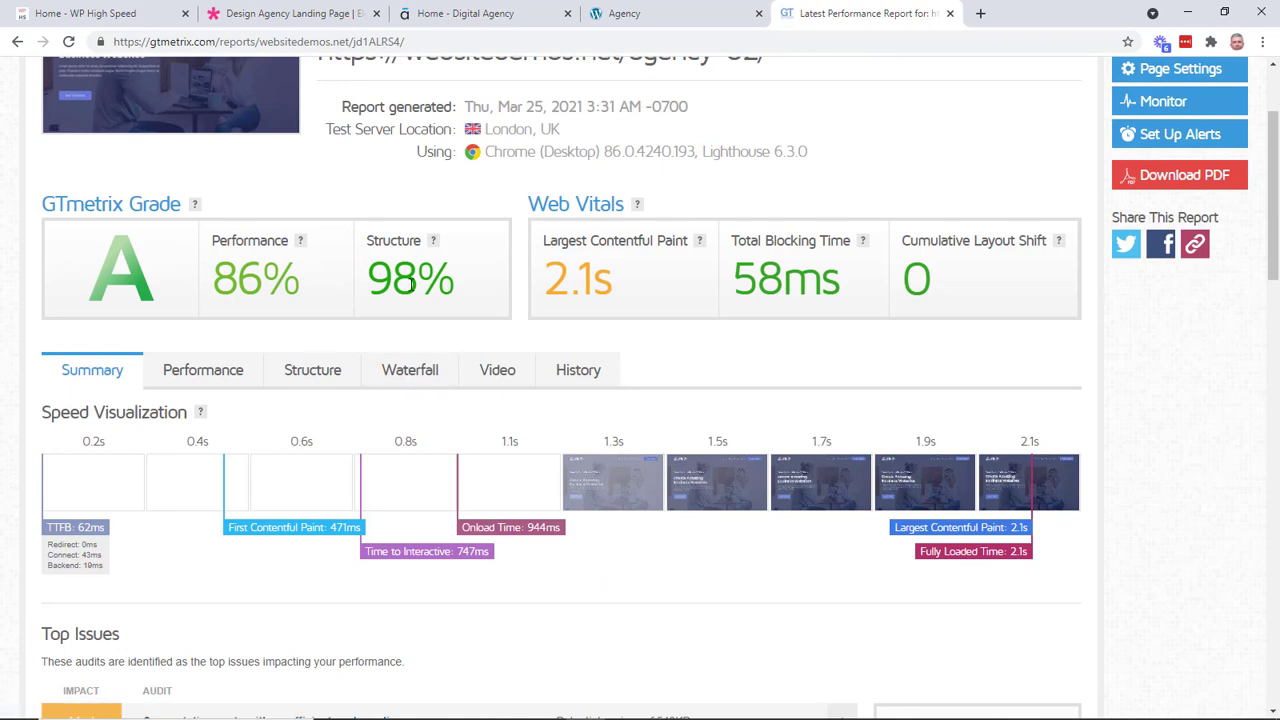
mouse_move(624, 64)
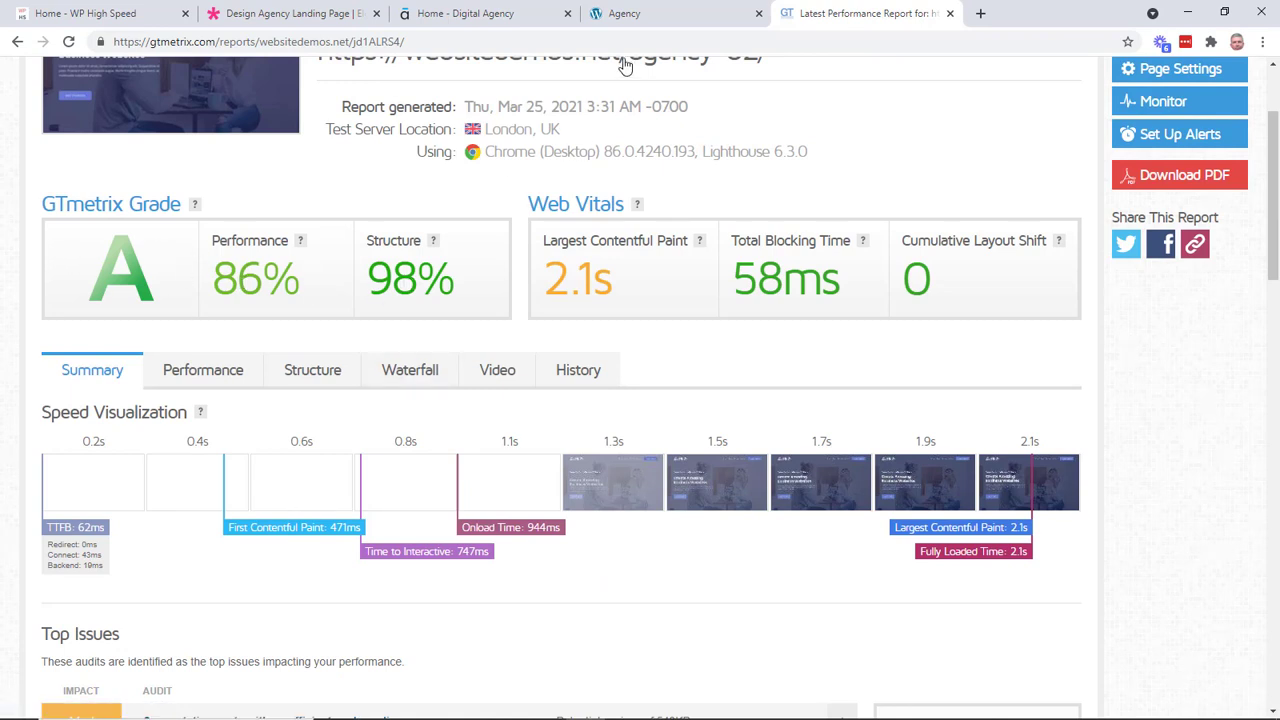
Browse the gpsites.co agency demo's services, projects and testimonial, then return to the hero.
click(676, 12)
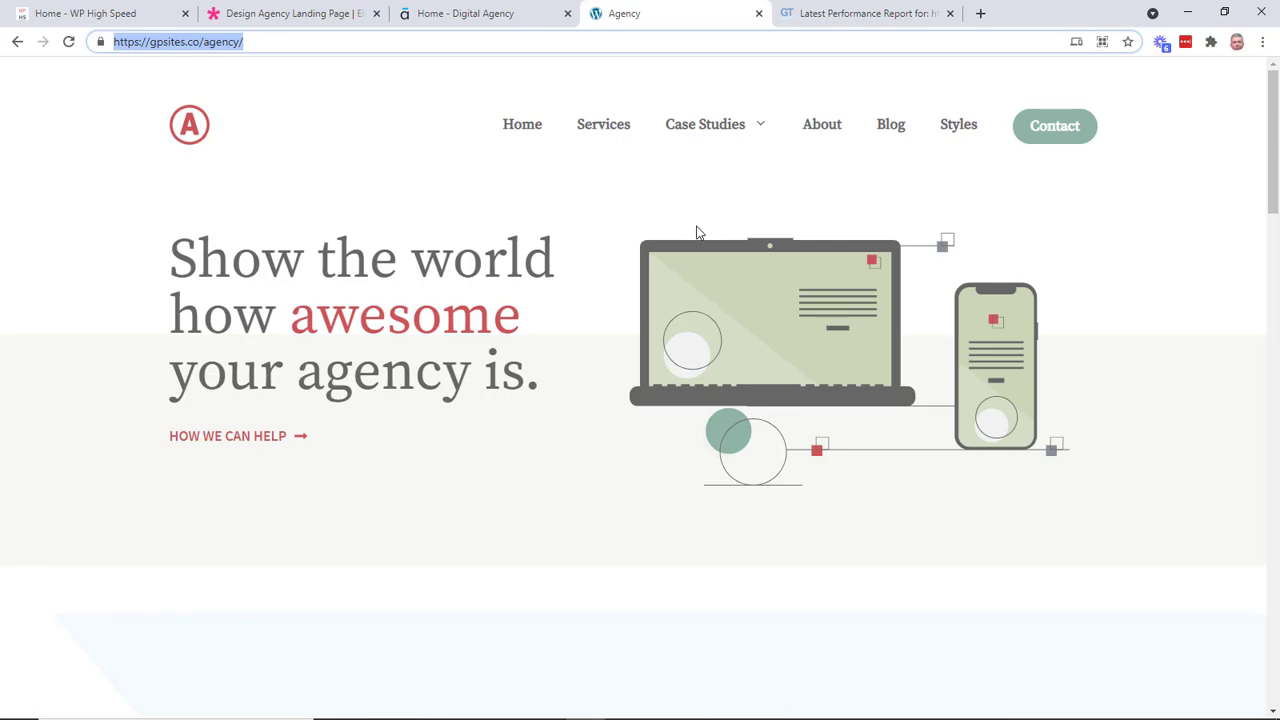
scroll(down, 3)
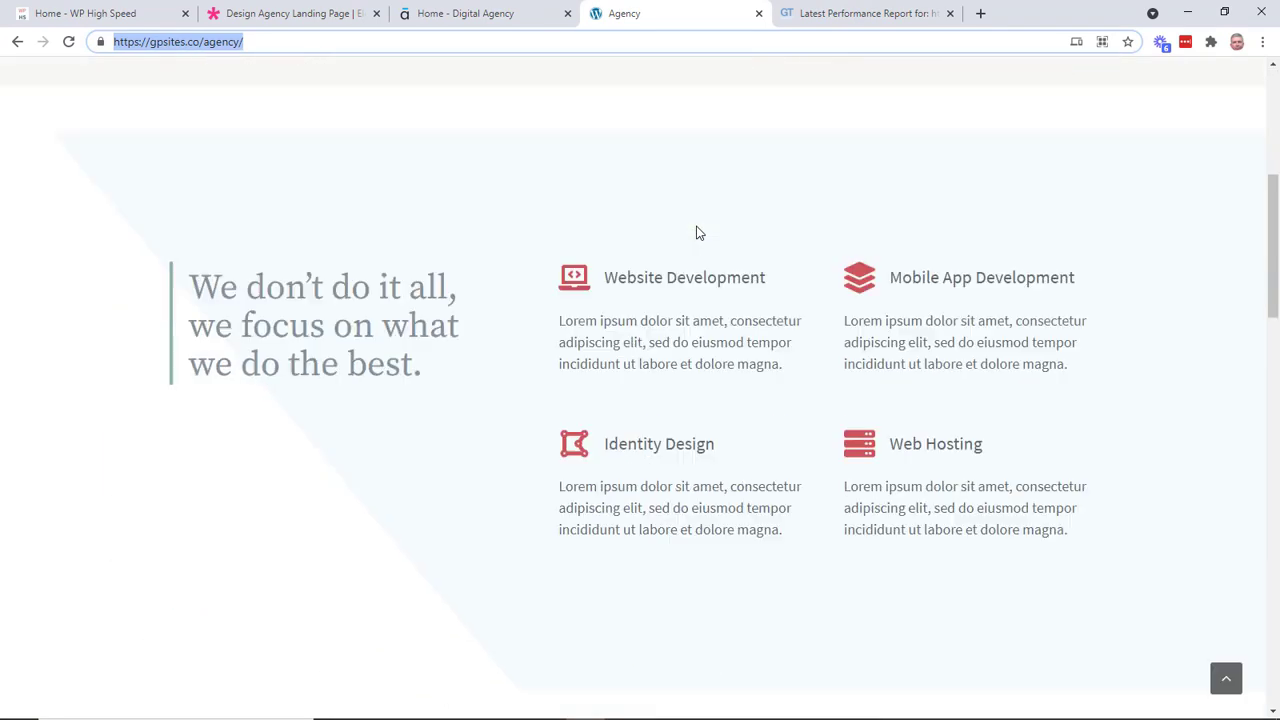
scroll(down, 3)
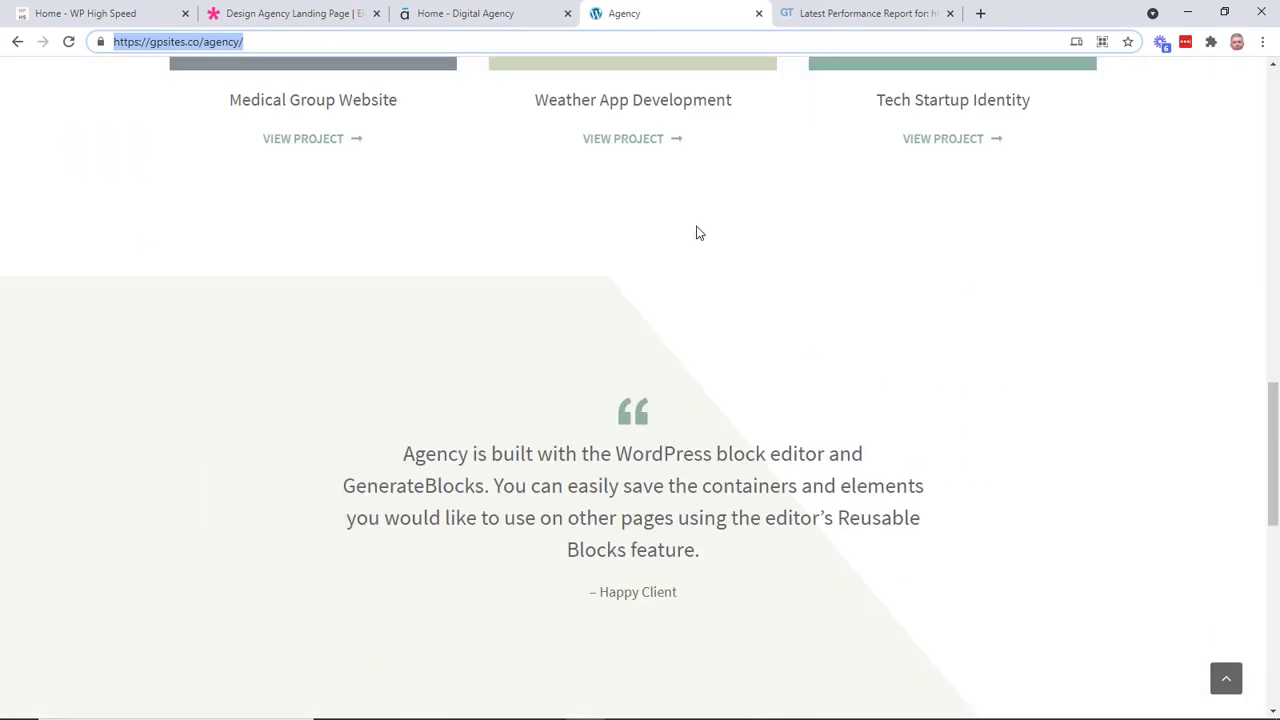
scroll(up, 3)
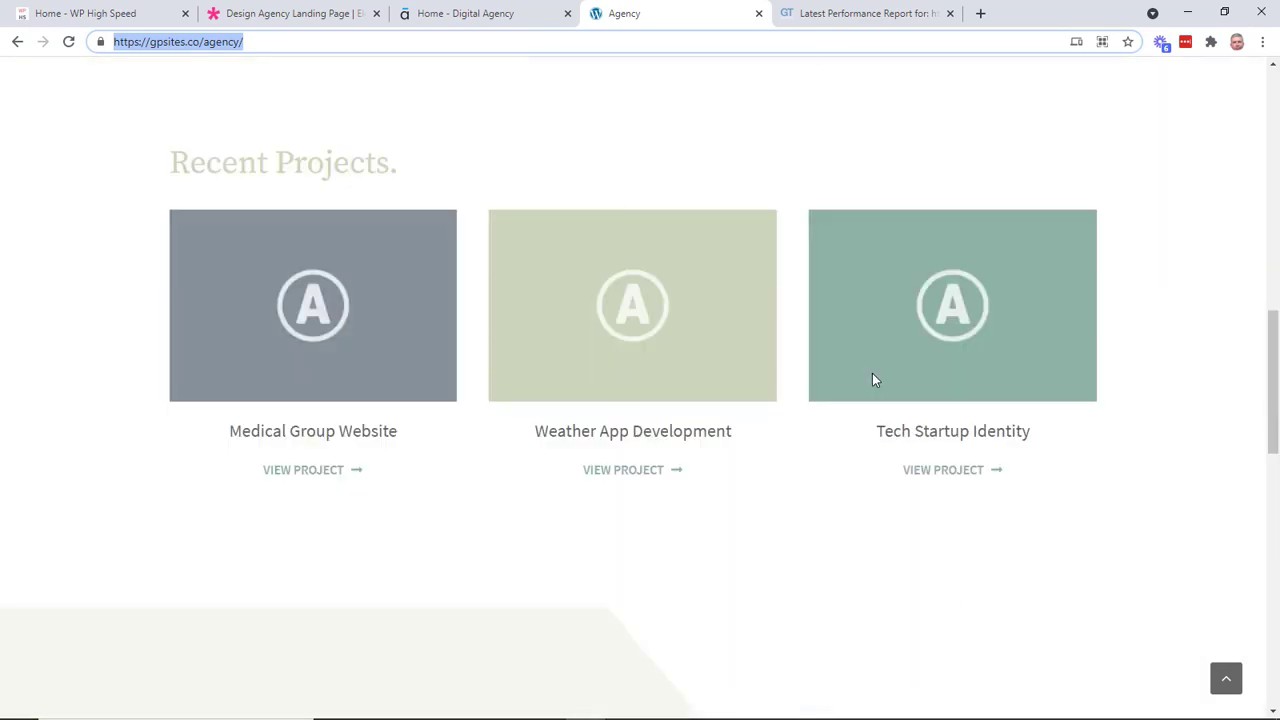
scroll(up, 3)
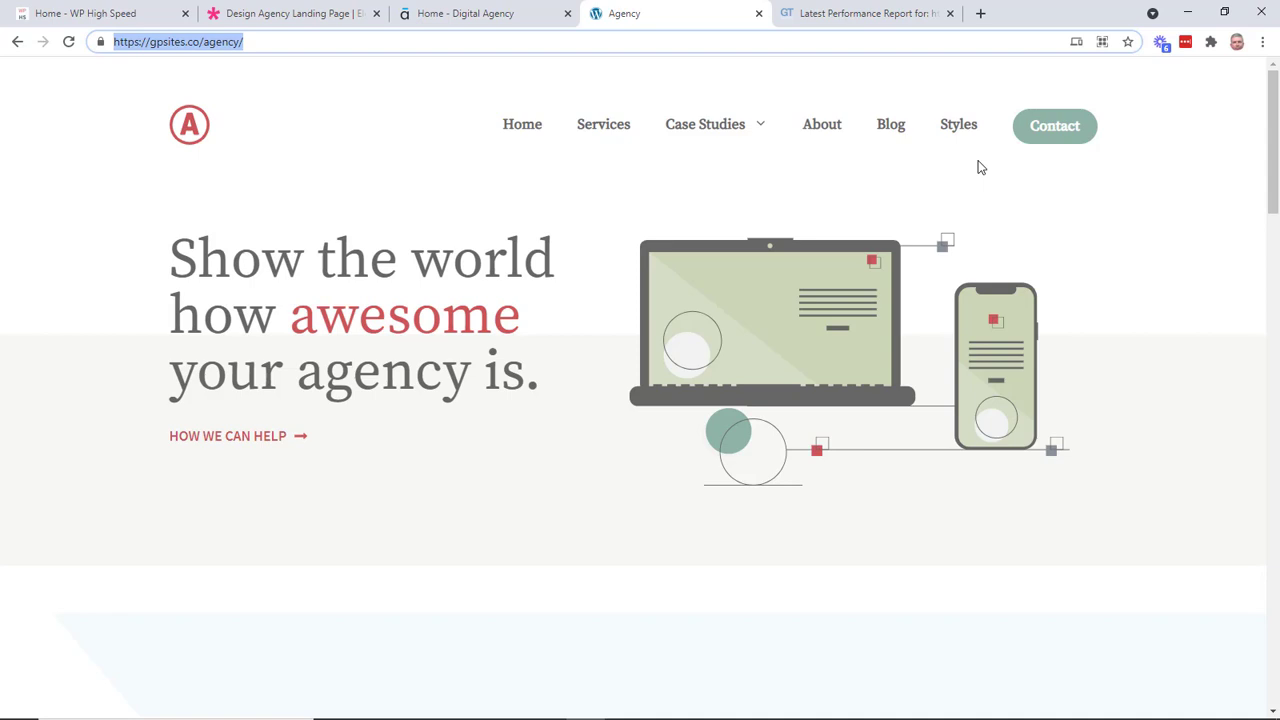
mouse_move(380, 304)
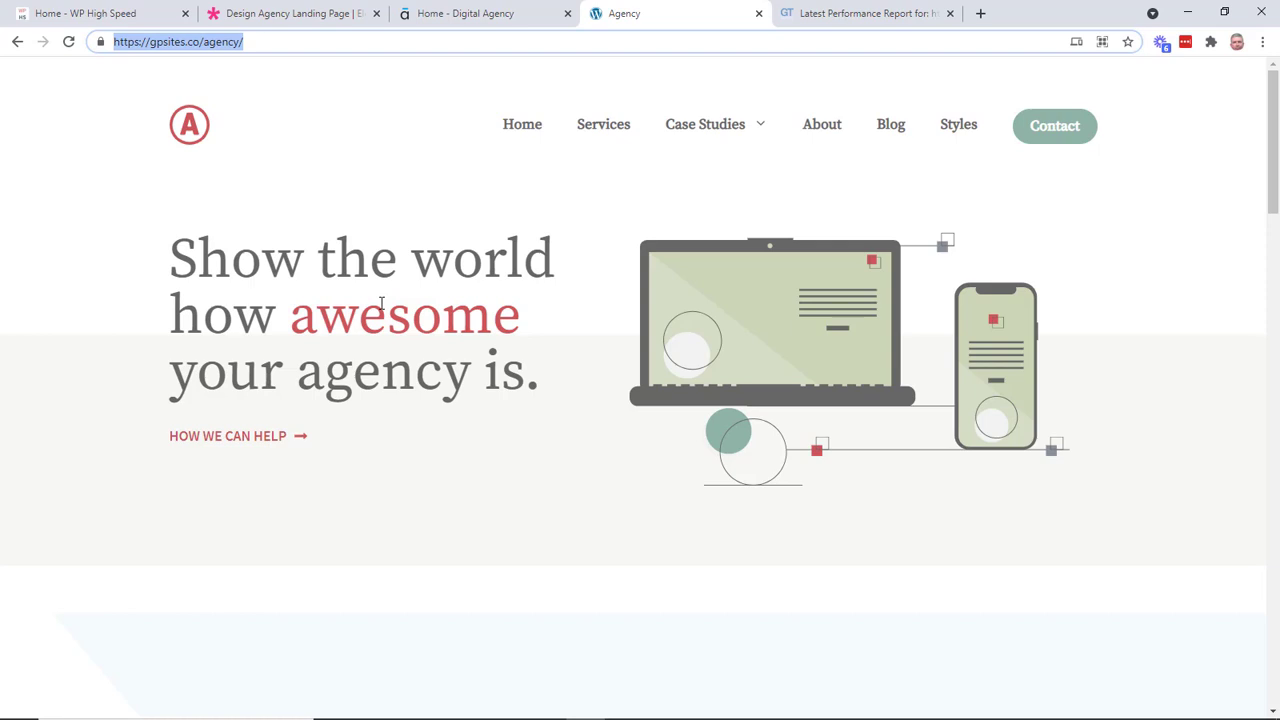
mouse_move(448, 168)
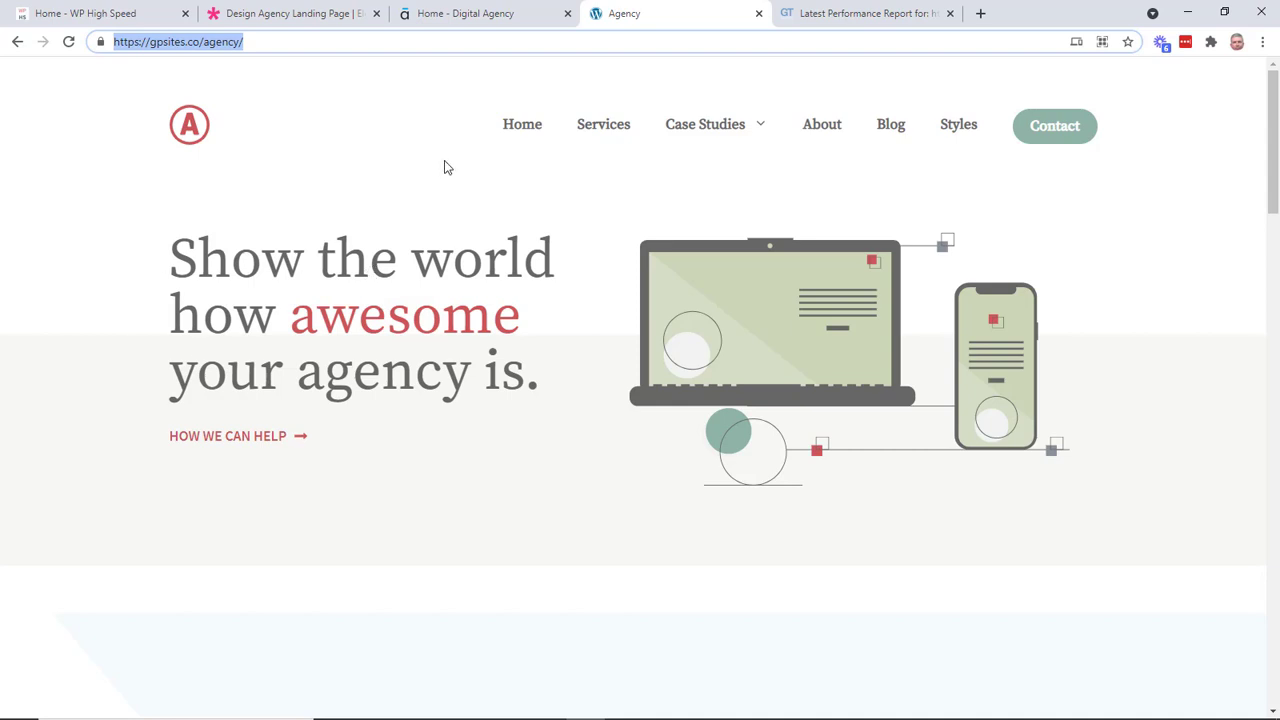
mouse_move(850, 254)
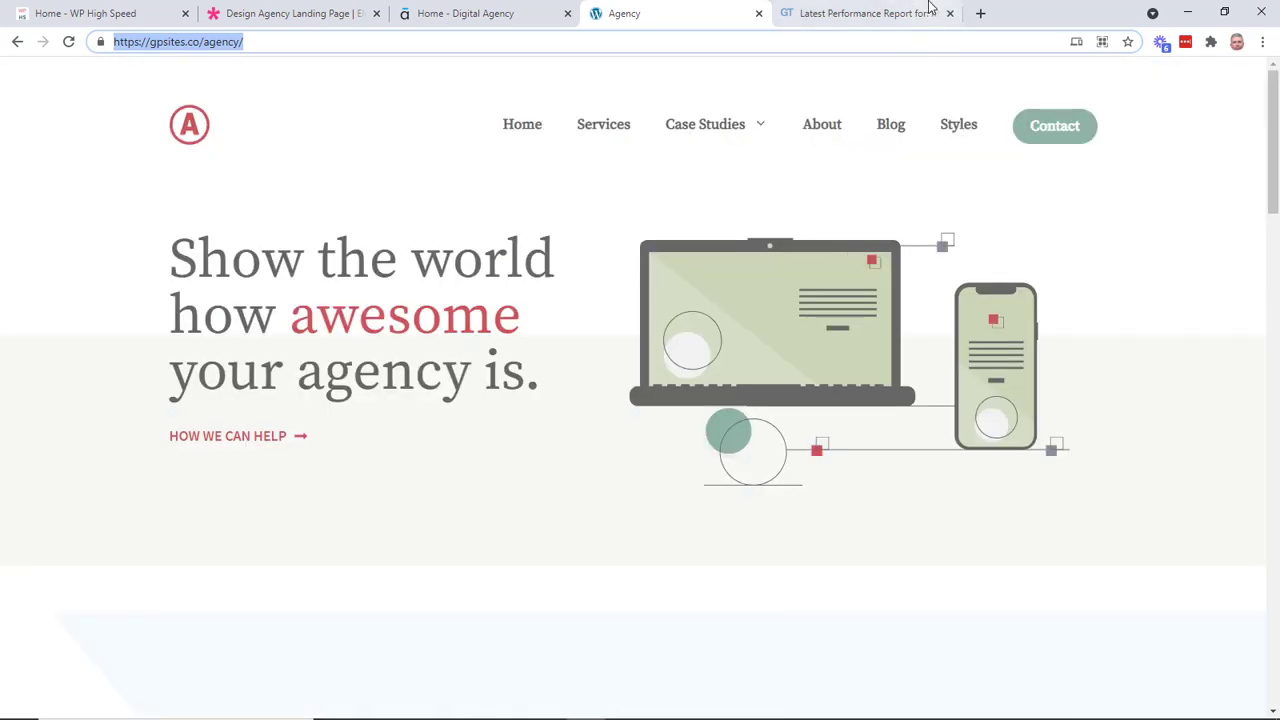
Test gpsites.co/agency in GTmetrix and review its grade A, 100% performance report and low-impact issues.
click(864, 12)
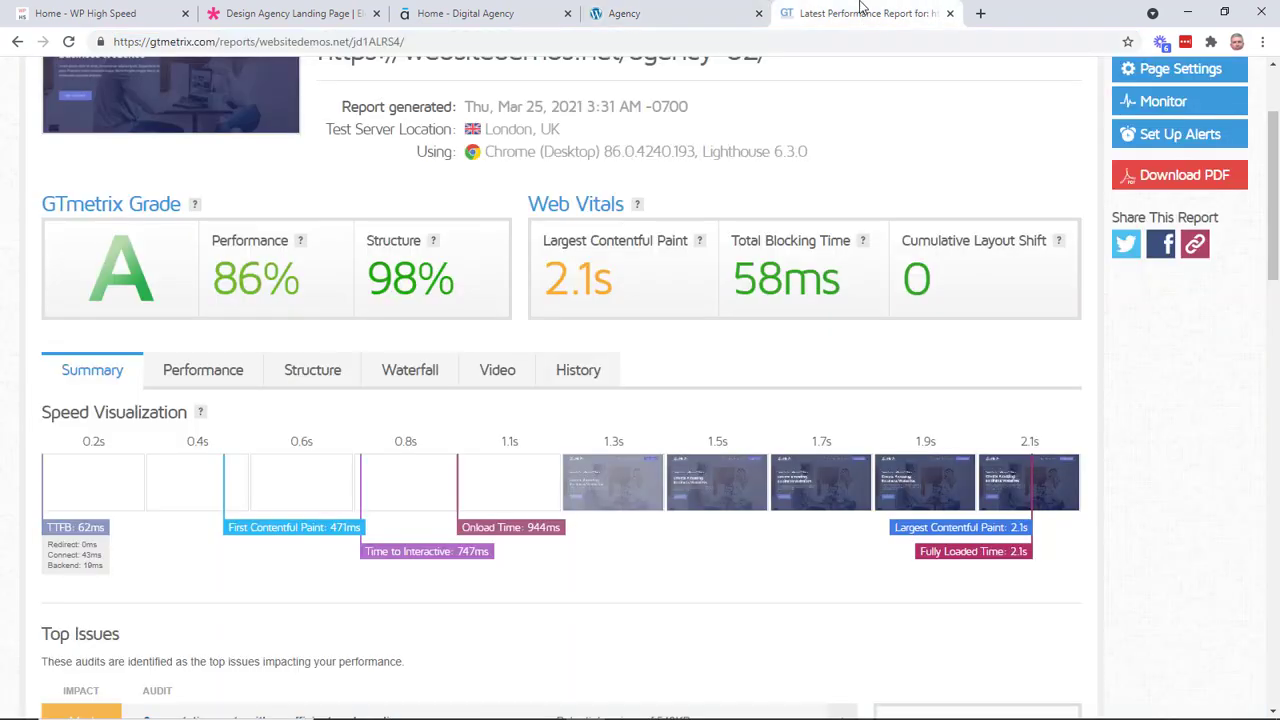
scroll(up, 3)
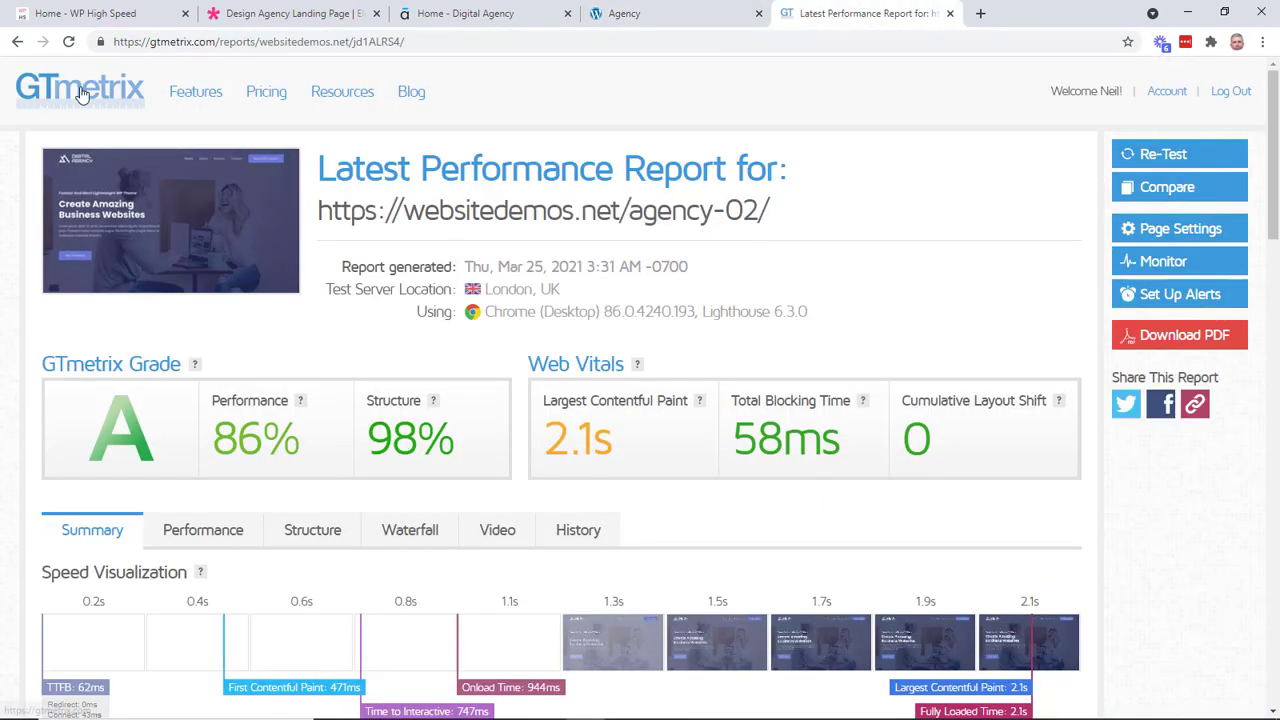
click(80, 88)
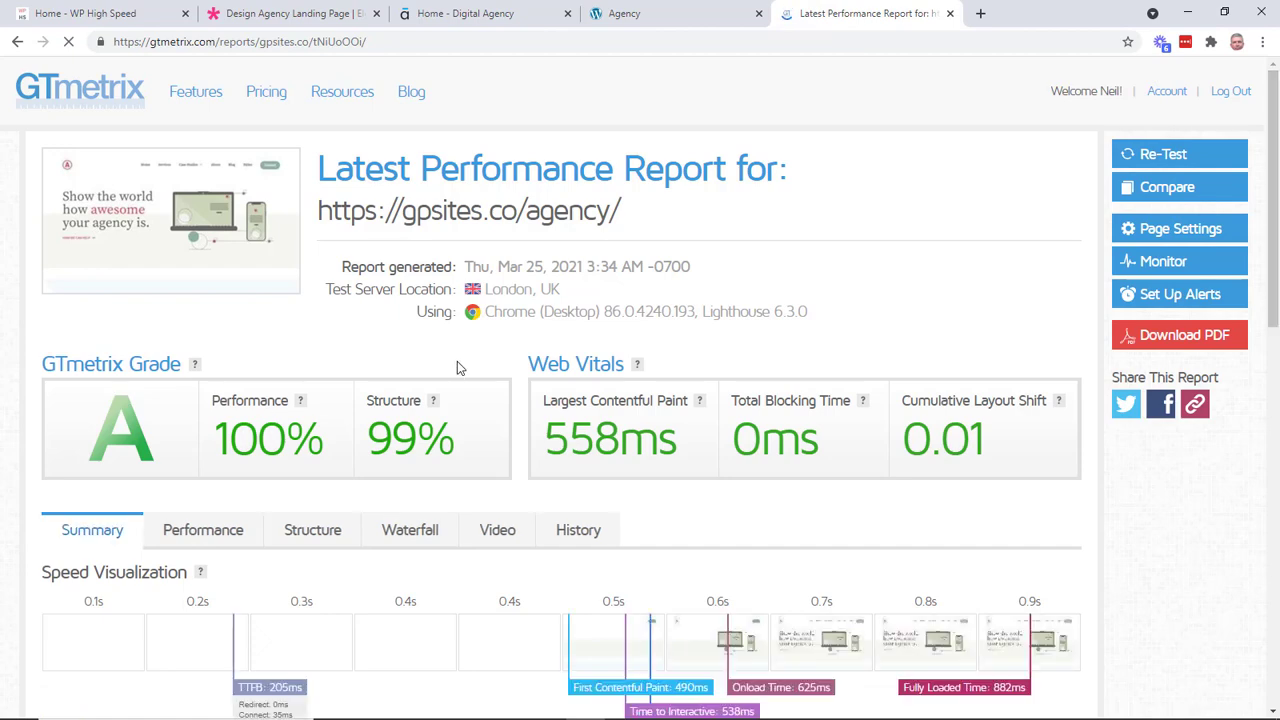
scroll(down, 3)
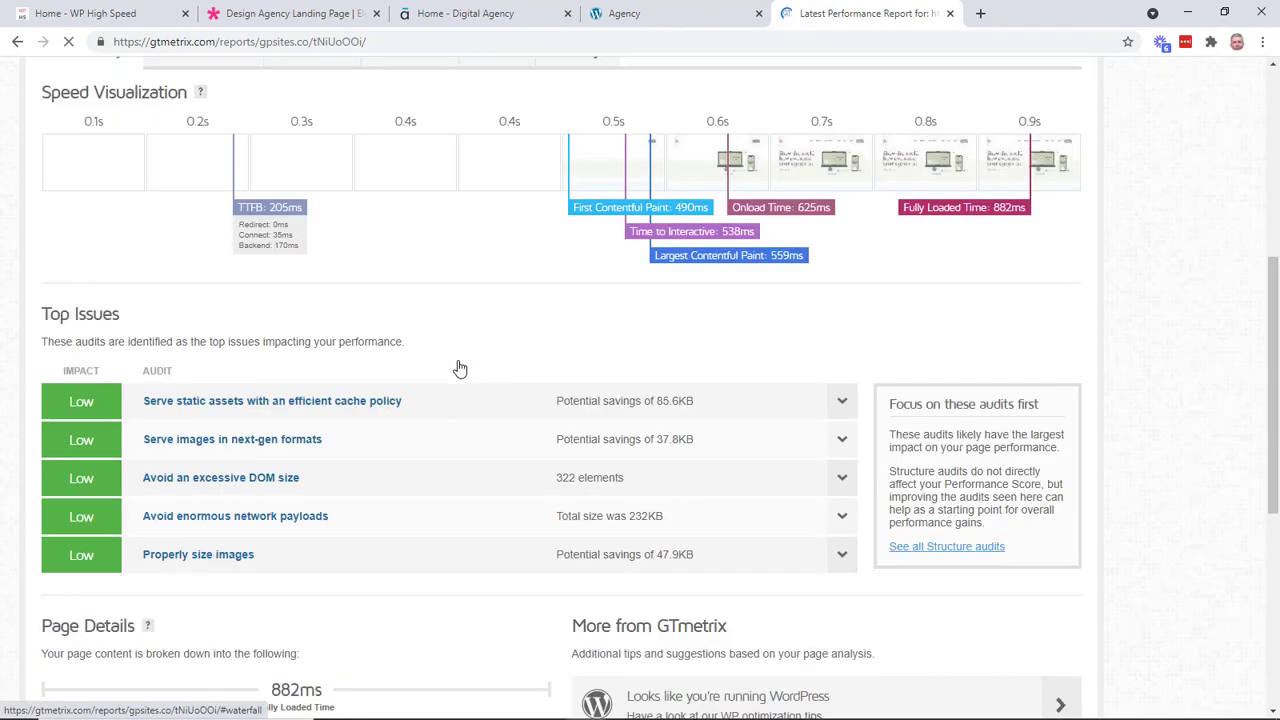
scroll(down, 3)
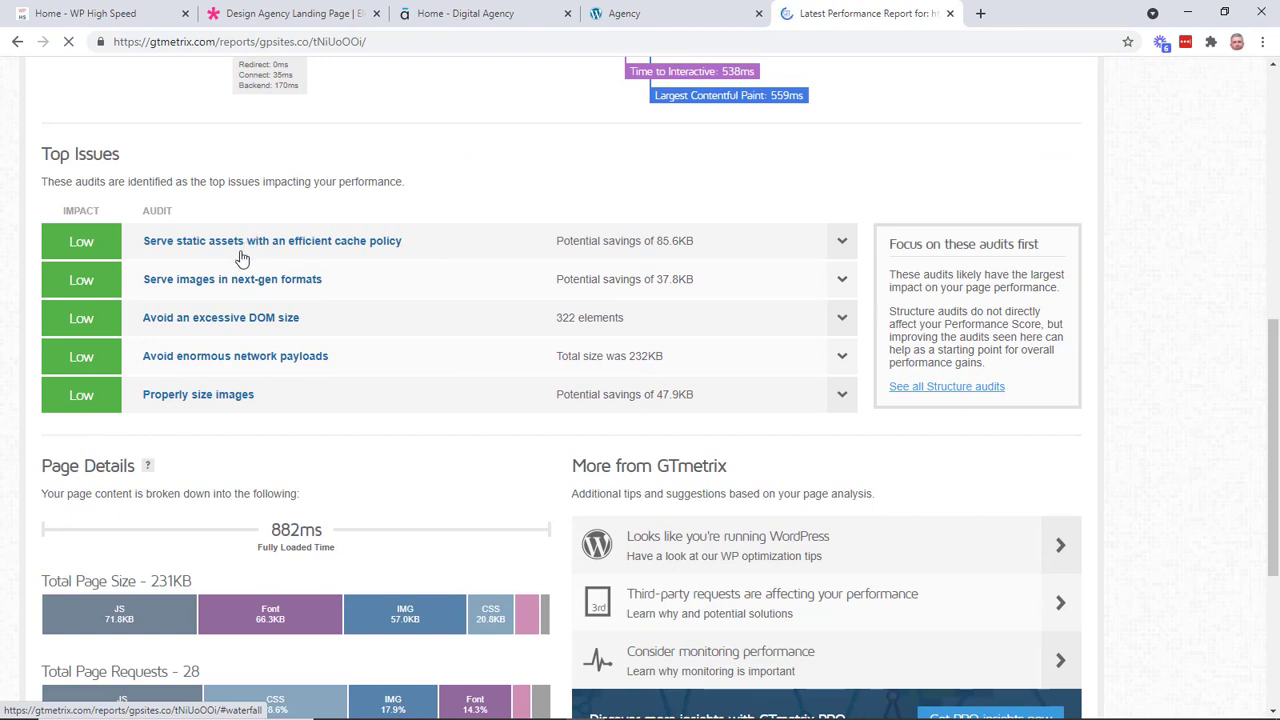
mouse_move(238, 278)
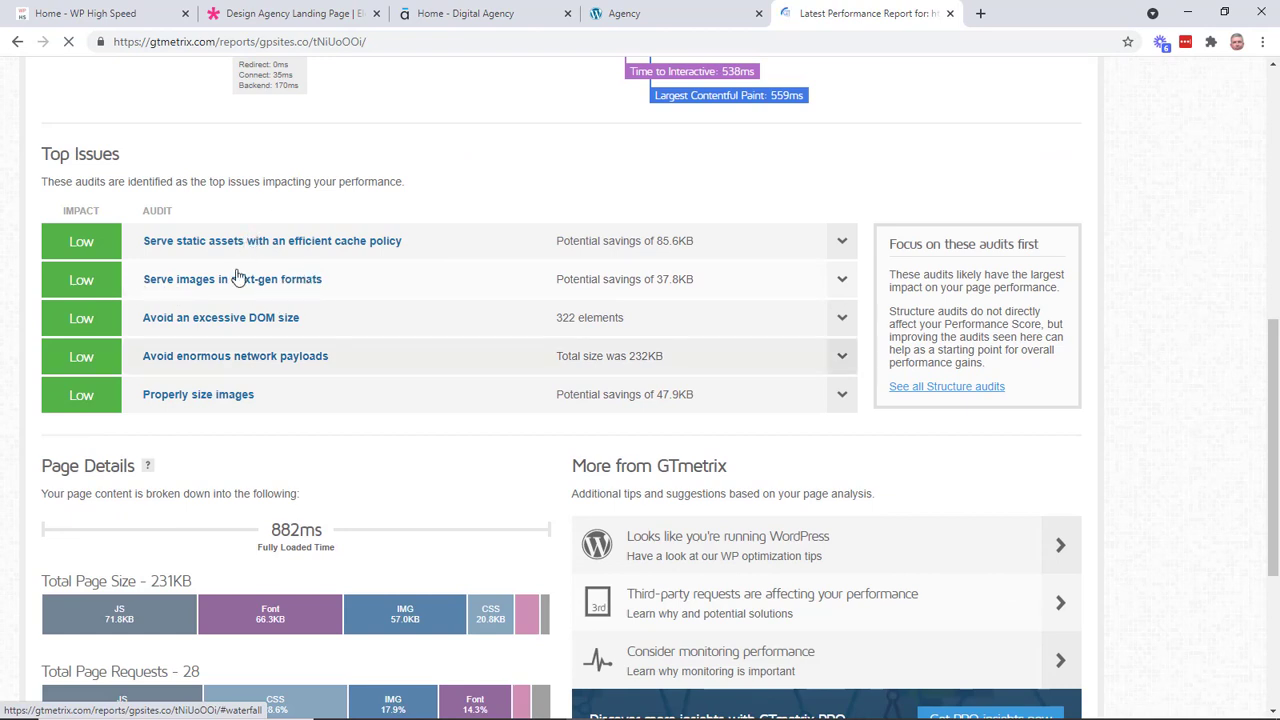
mouse_move(244, 414)
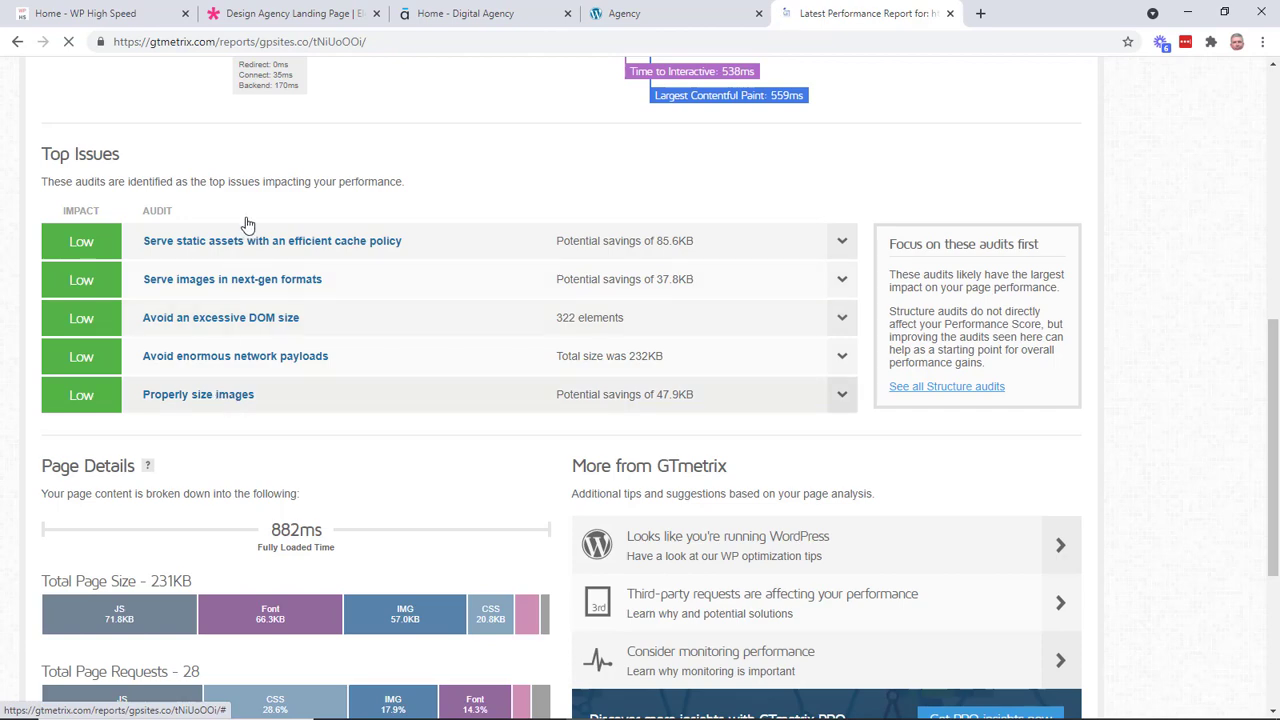
scroll(up, 3)
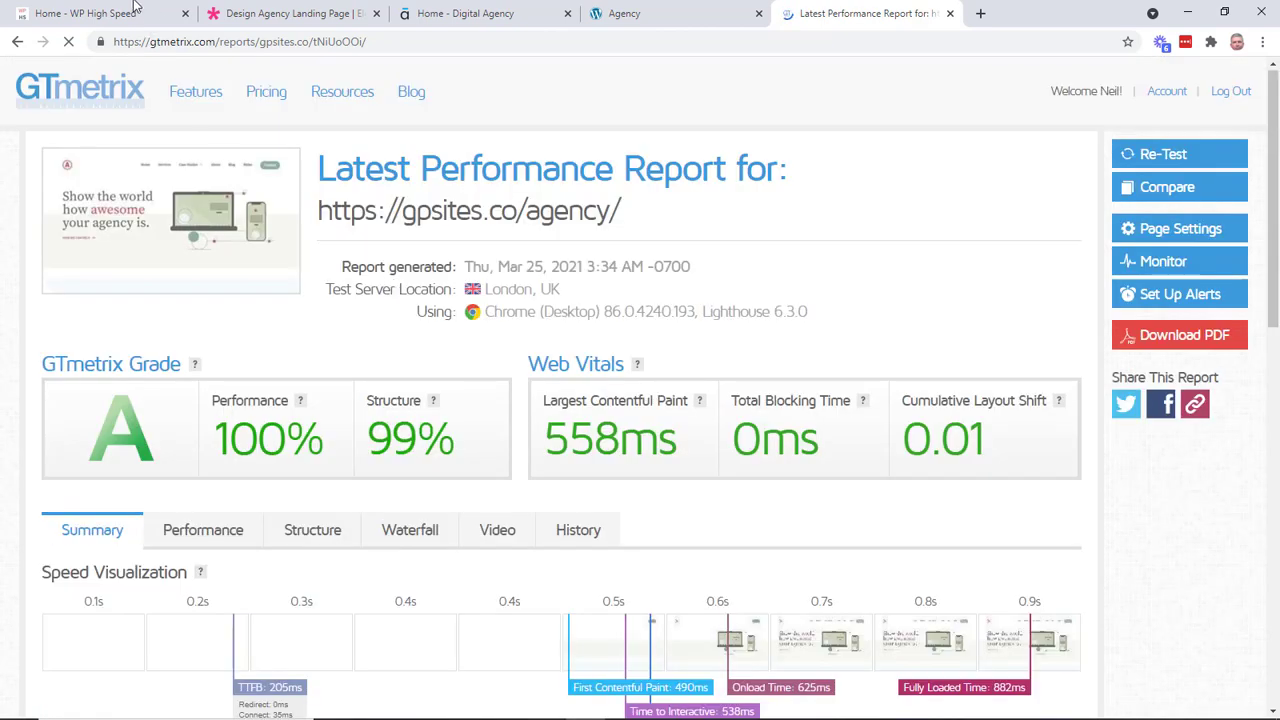
Browse the WP High Speed home page to compare it with the GeneratePress agency demo.
click(84, 12)
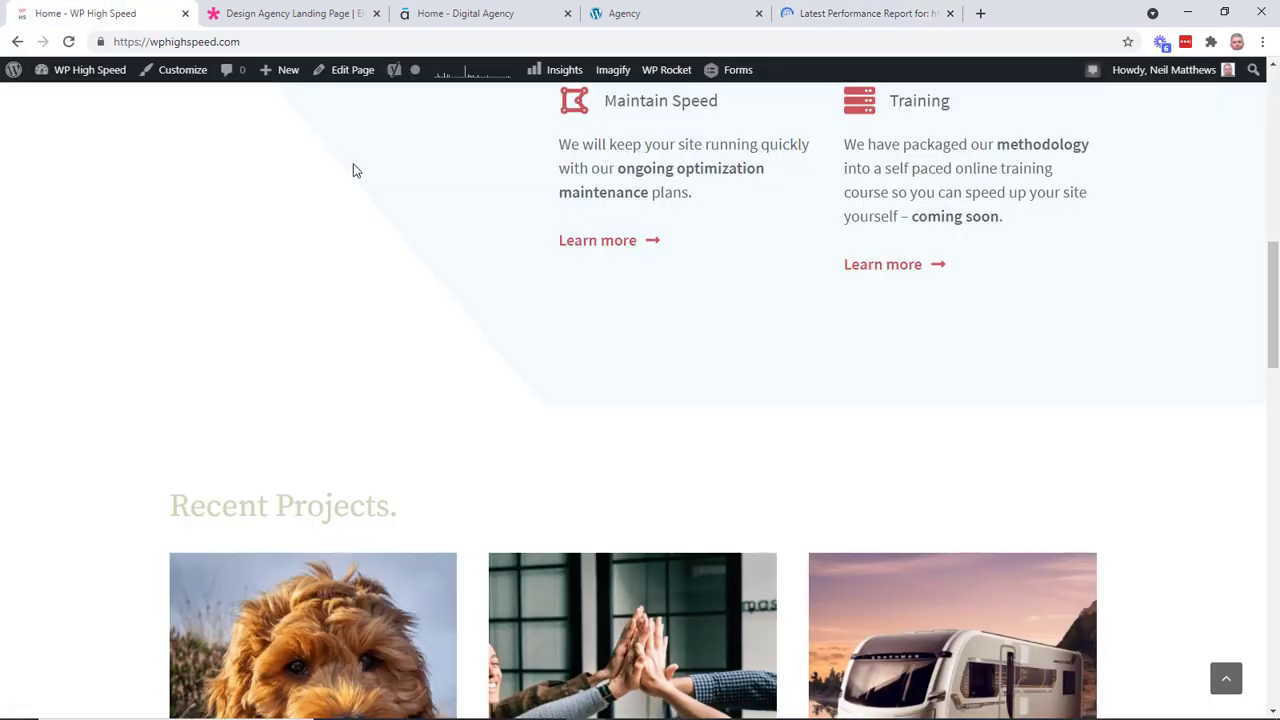
scroll(up, 3)
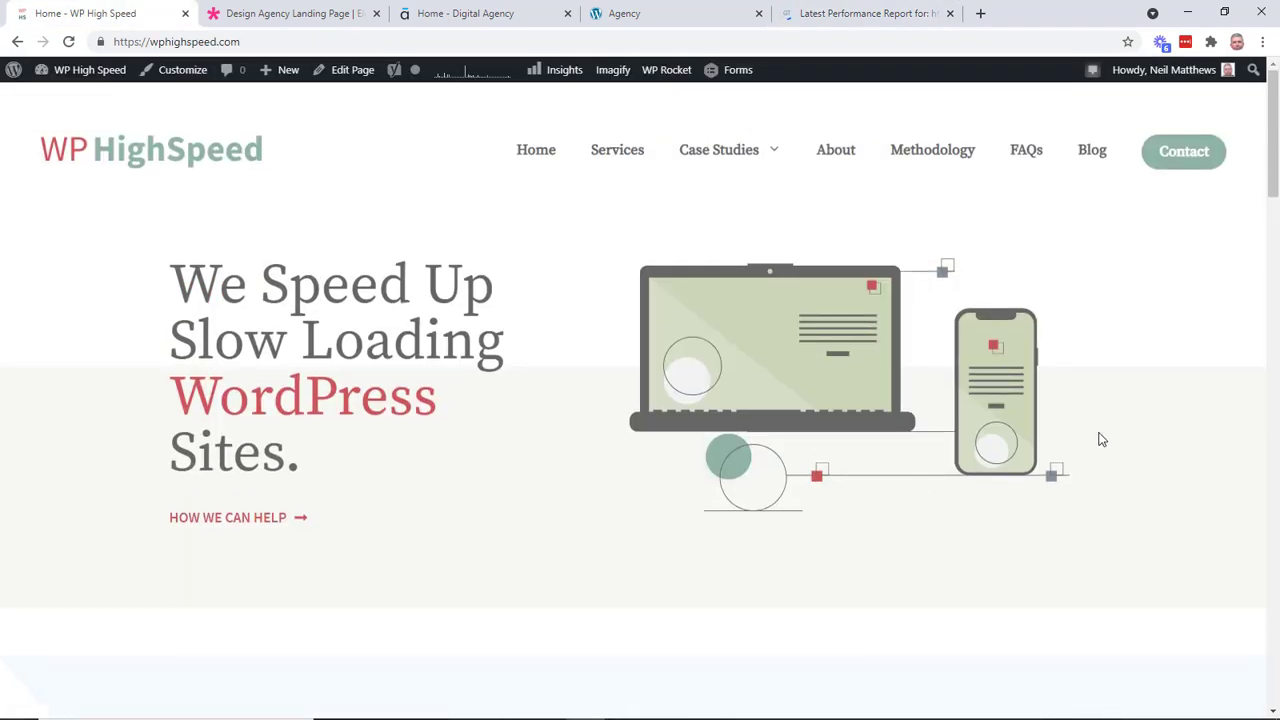
scroll(down, 3)
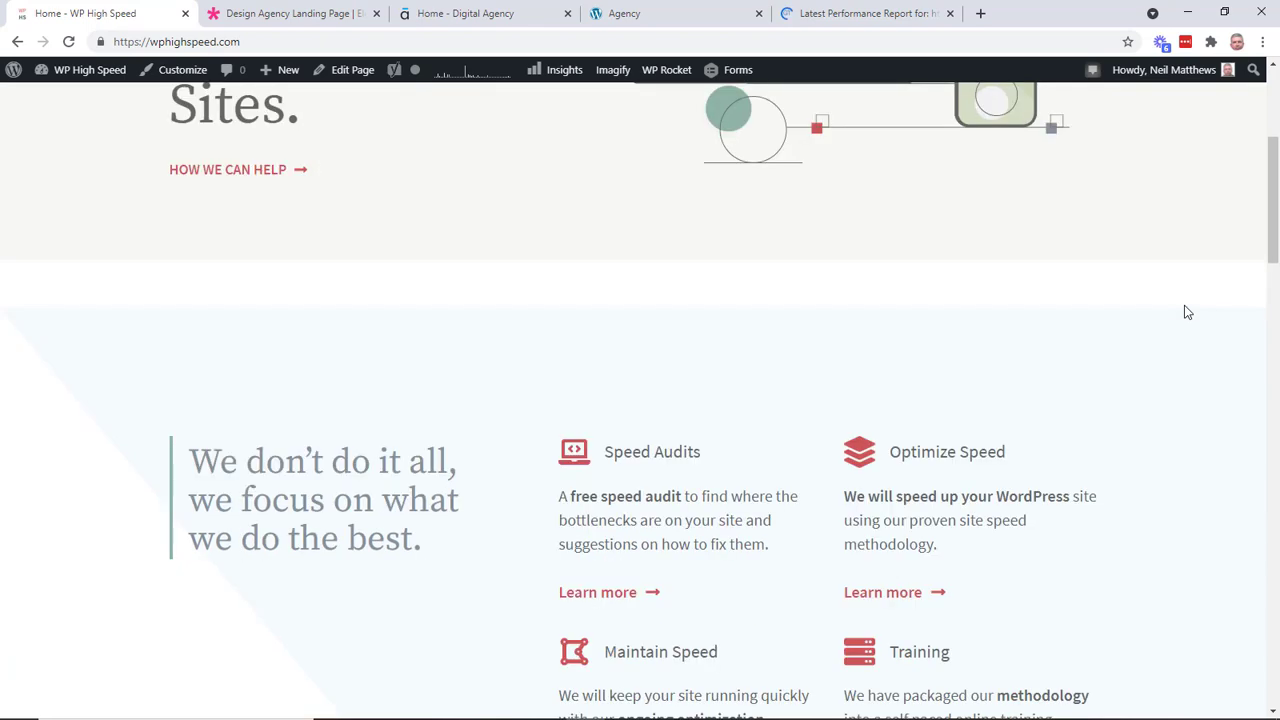
scroll(down, 3)
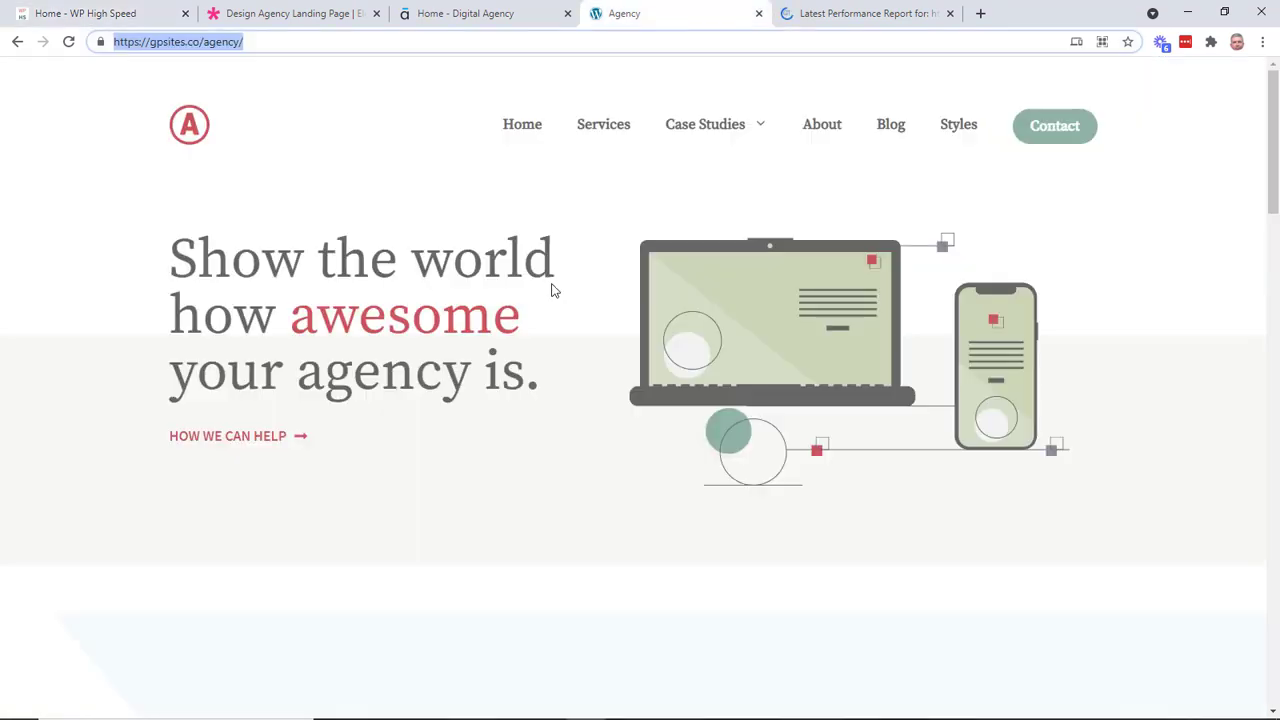
scroll(down, 3)
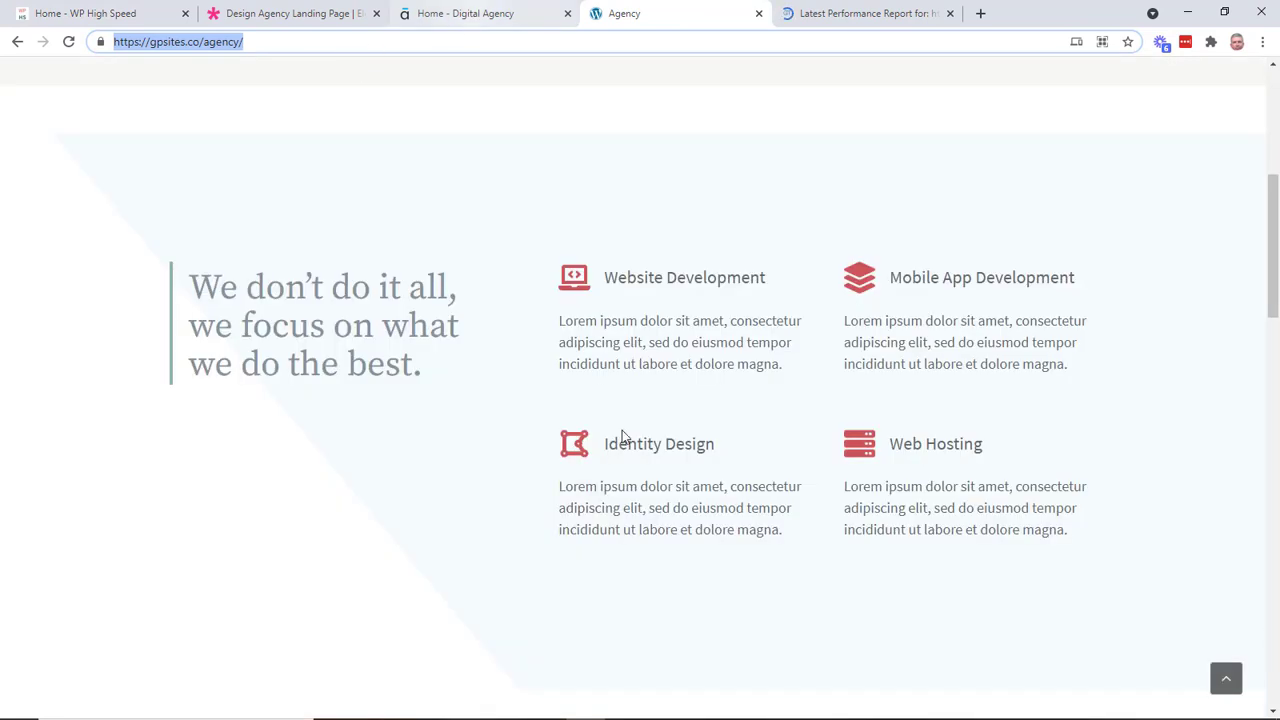